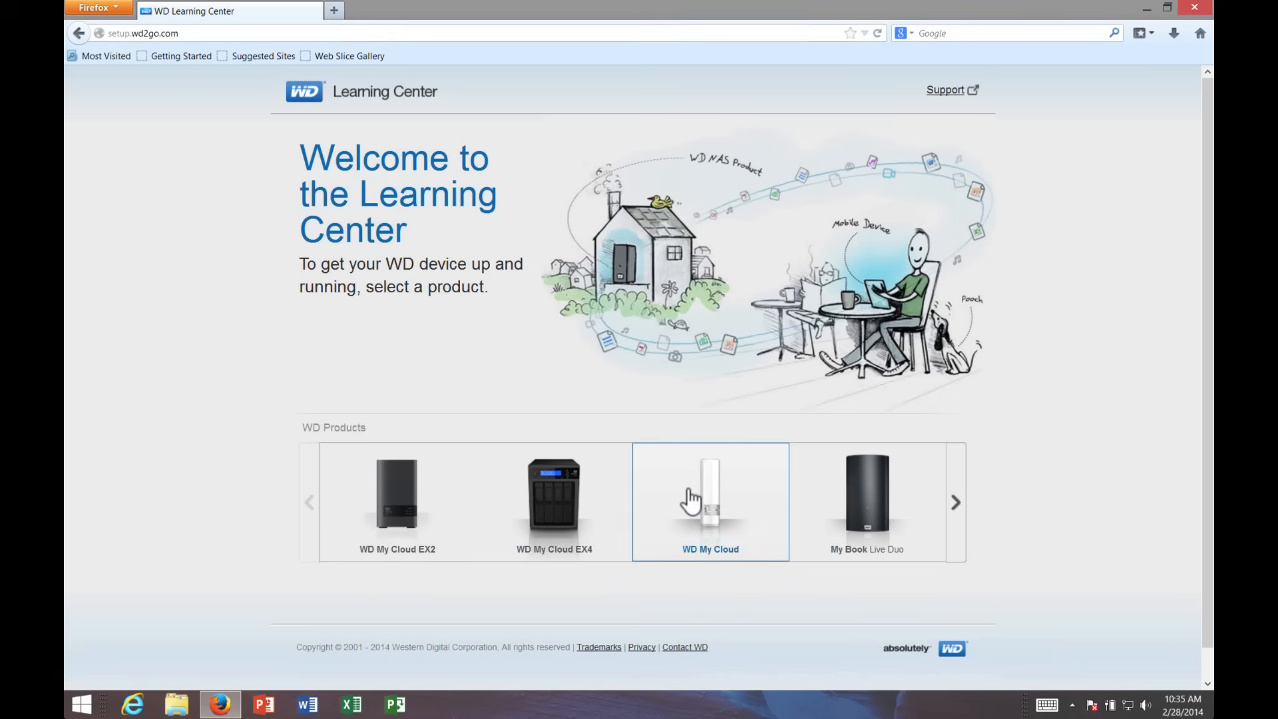
- Choose WD My Cloud as the product on the Learning Center welcome page
left_click(710, 501)
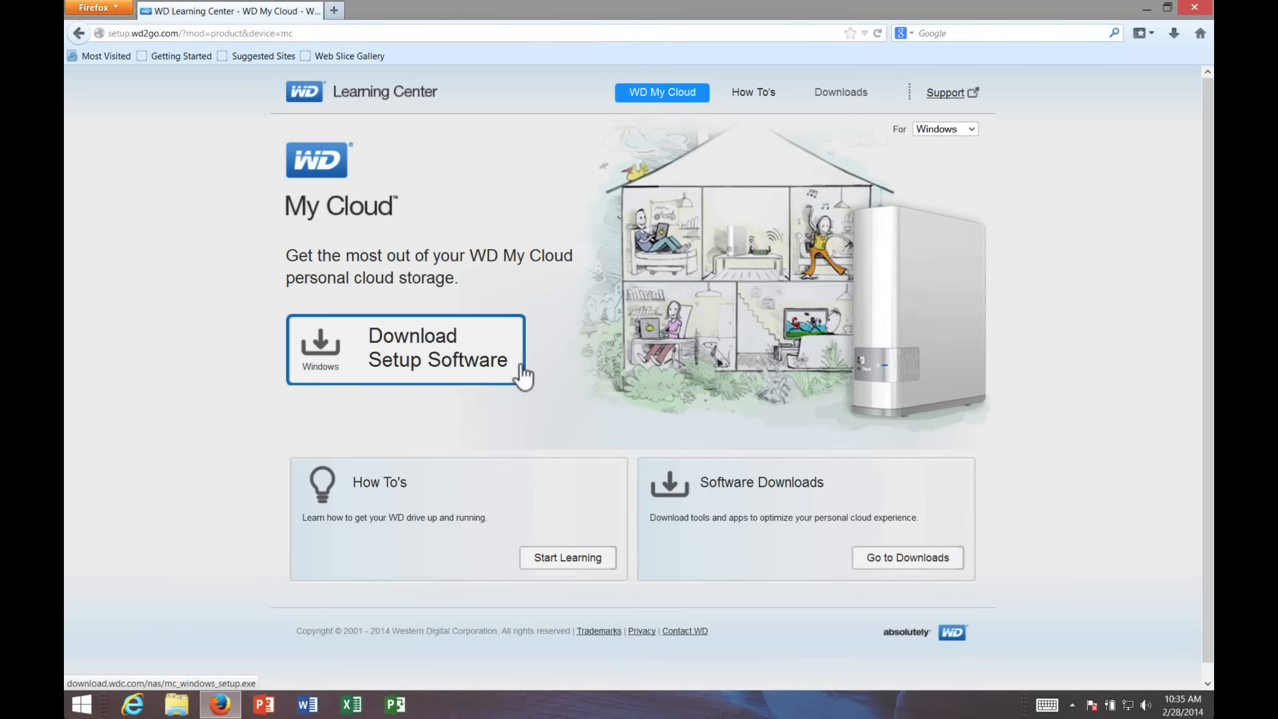
mouse_move(696, 316)
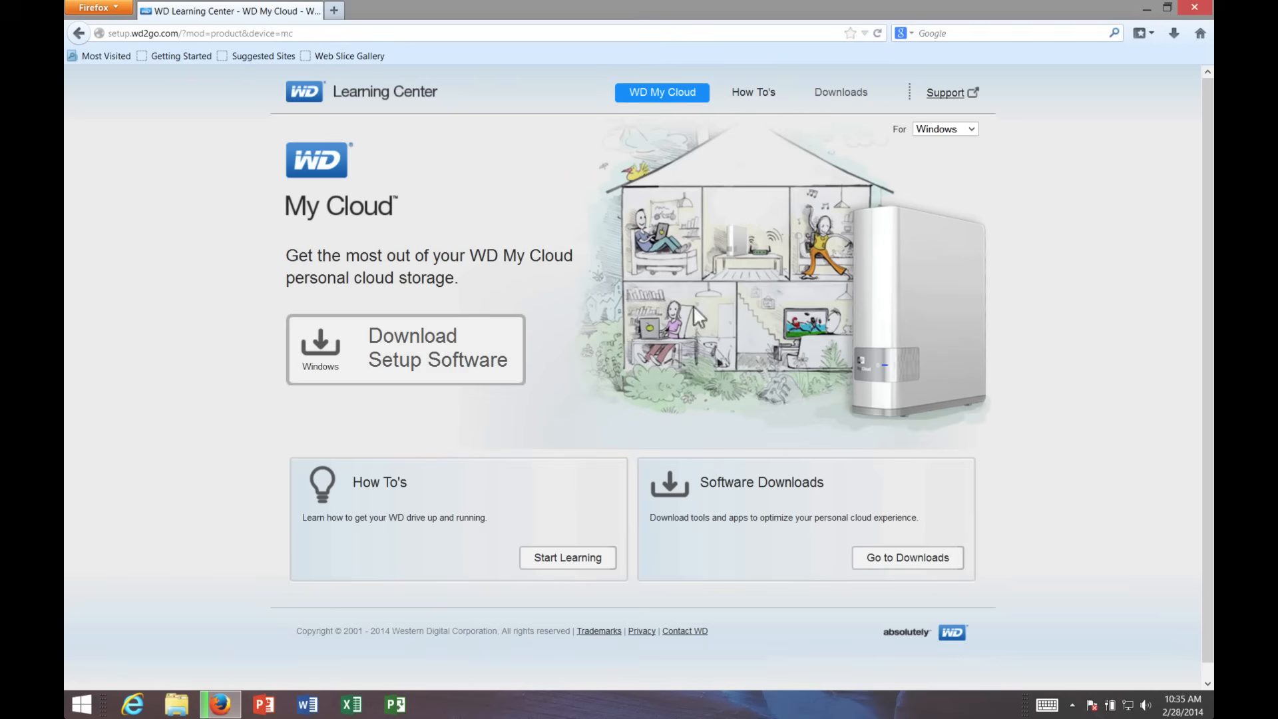
mouse_move(1103, 114)
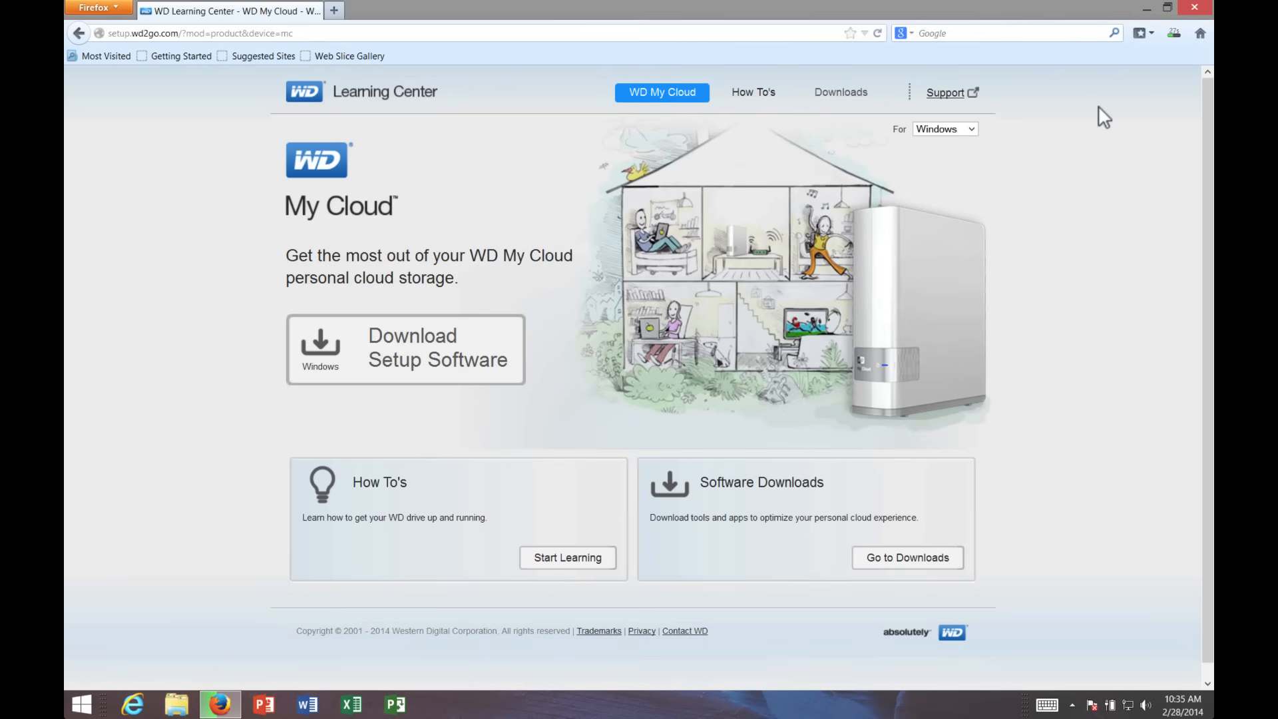
mouse_move(1151, 91)
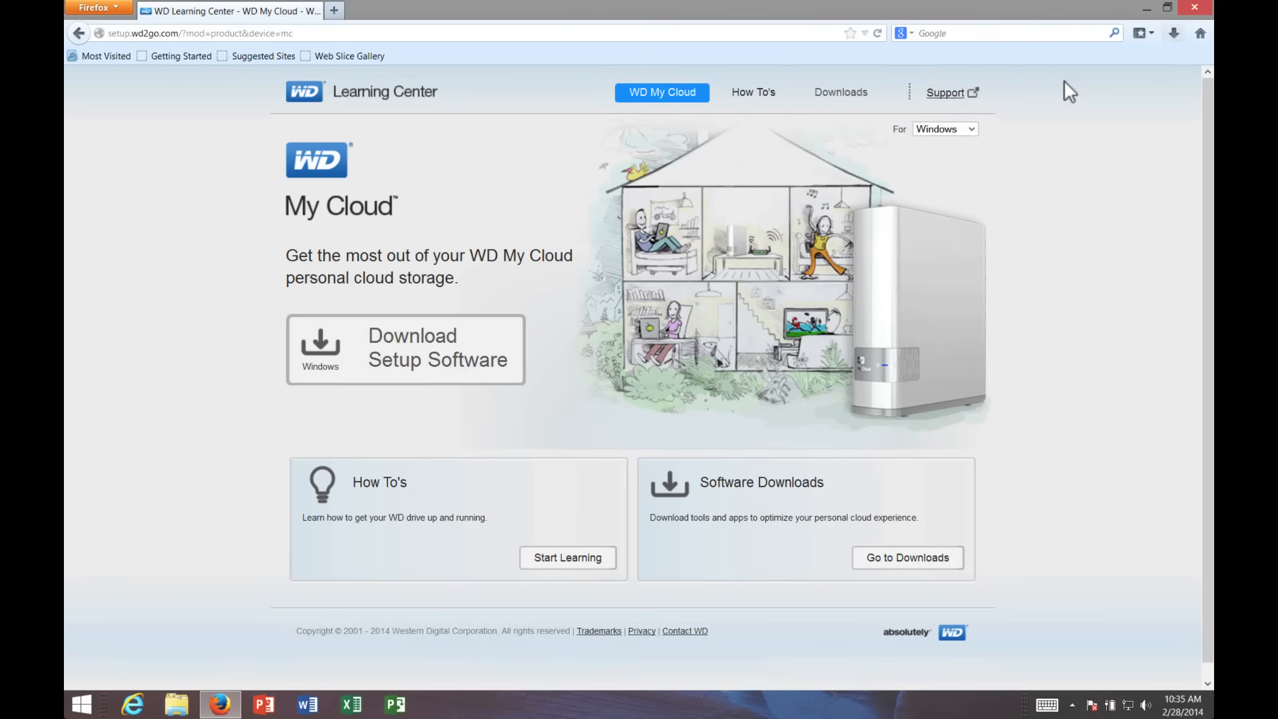
mouse_move(730, 233)
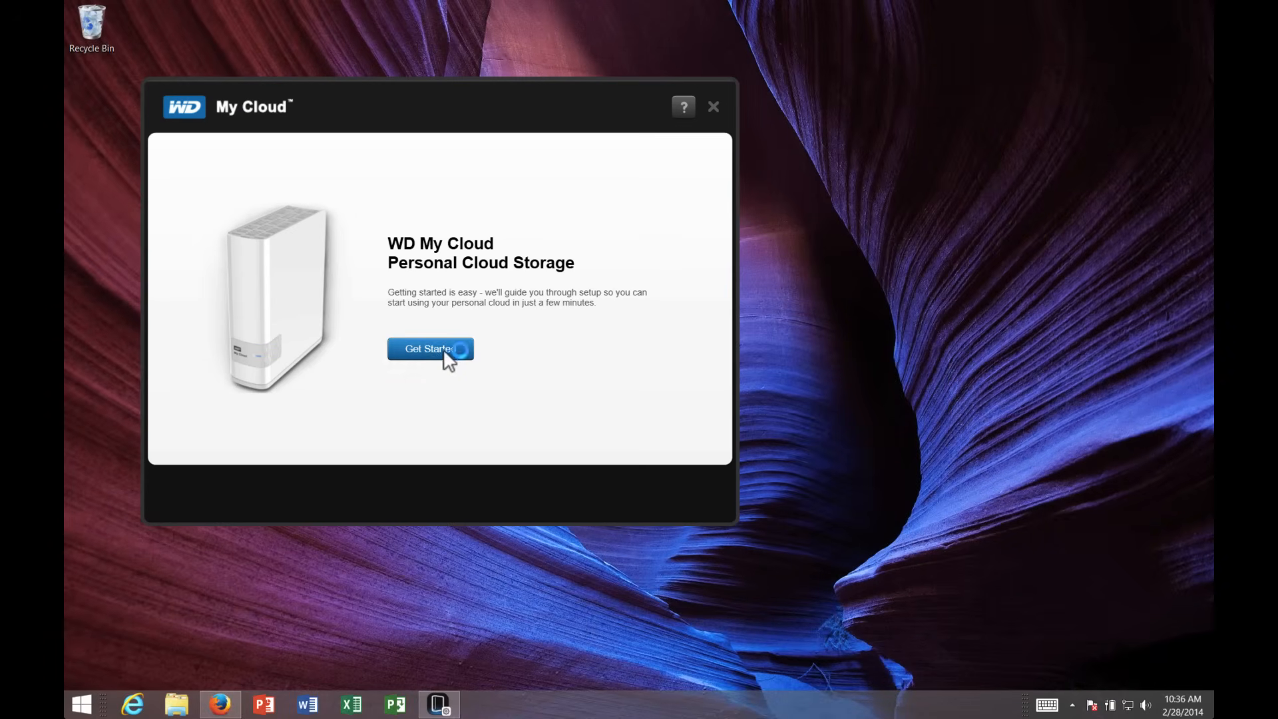
- Begin guided setup, accept the License Agreement, and proceed with the WDMyCloud device
left_click(430, 349)
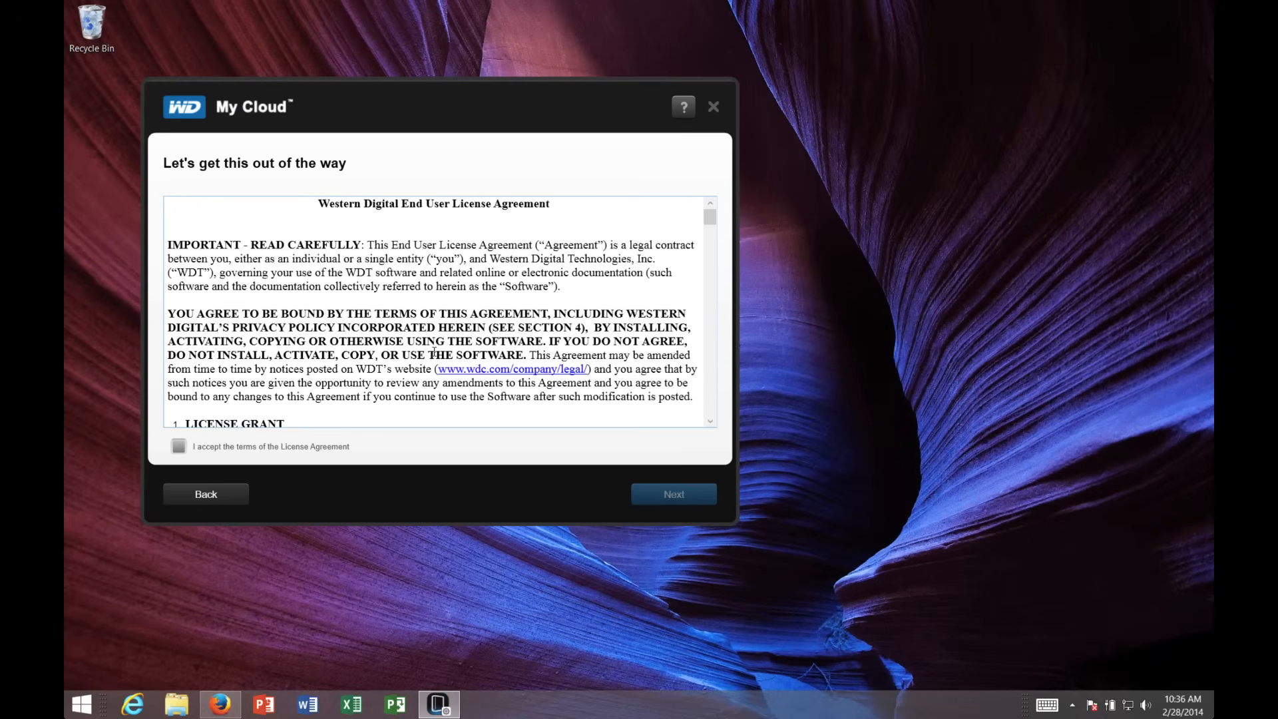
left_click(178, 446)
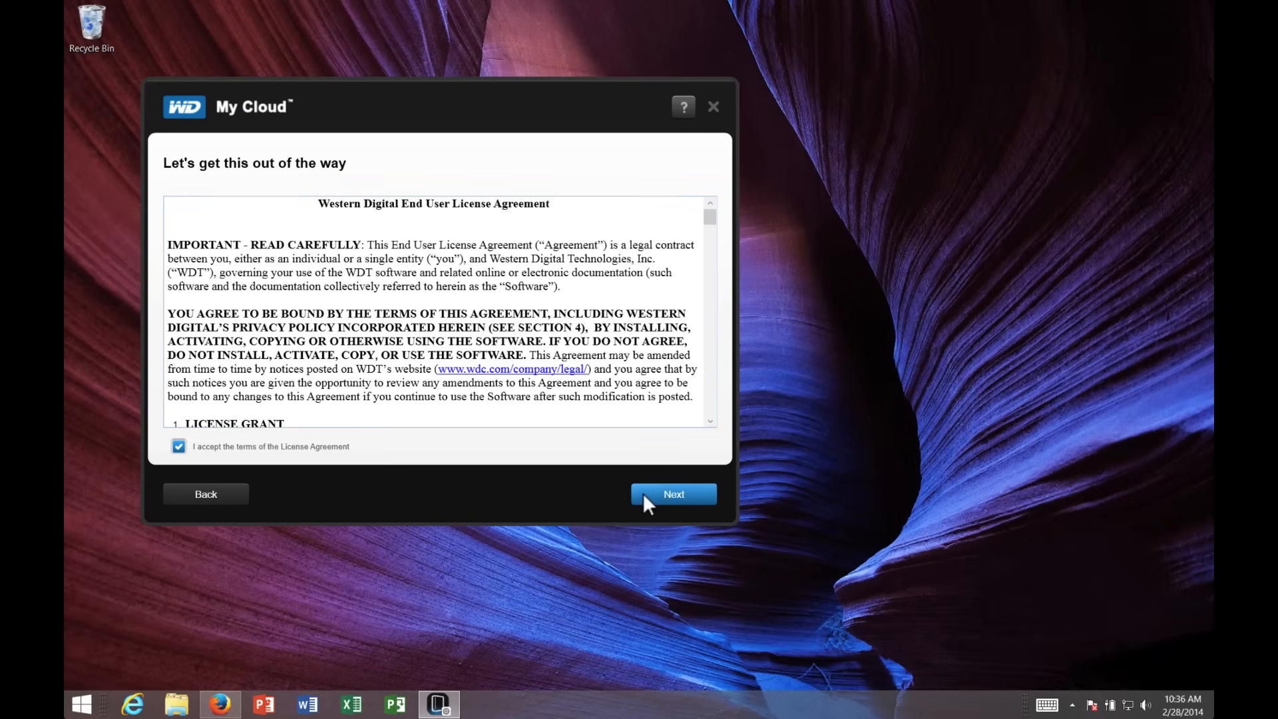
left_click(673, 494)
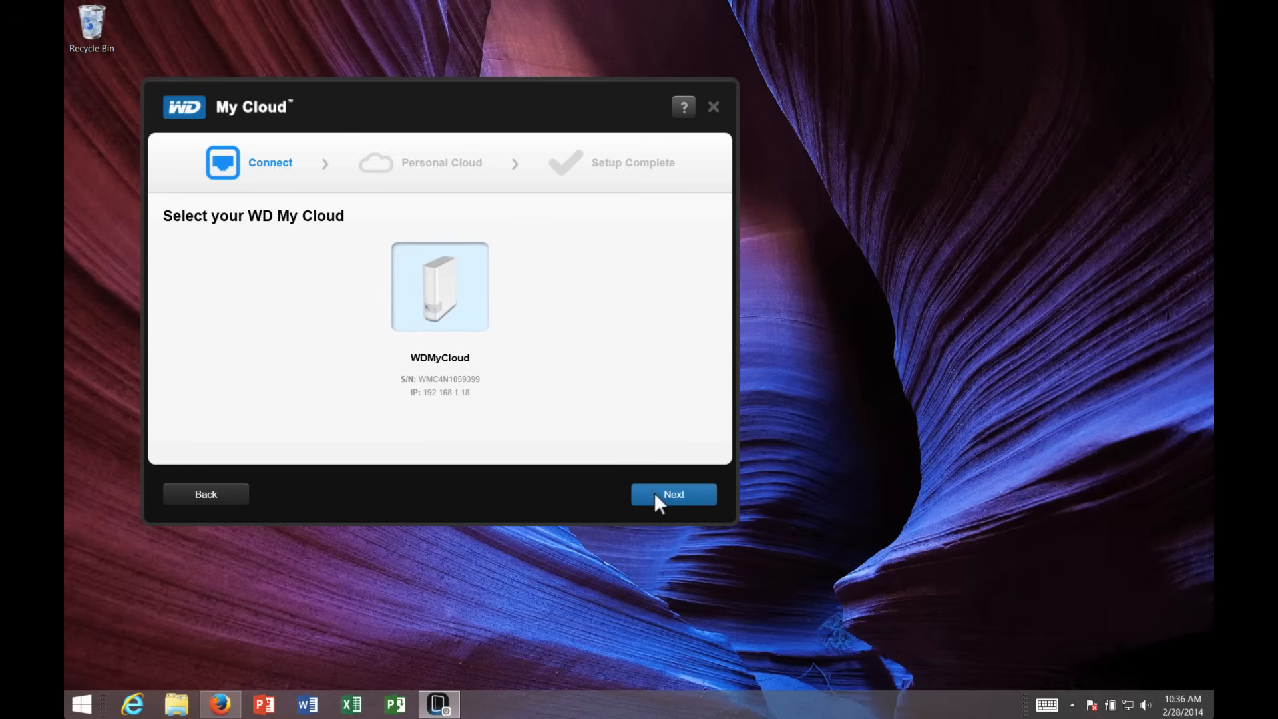
left_click(673, 494)
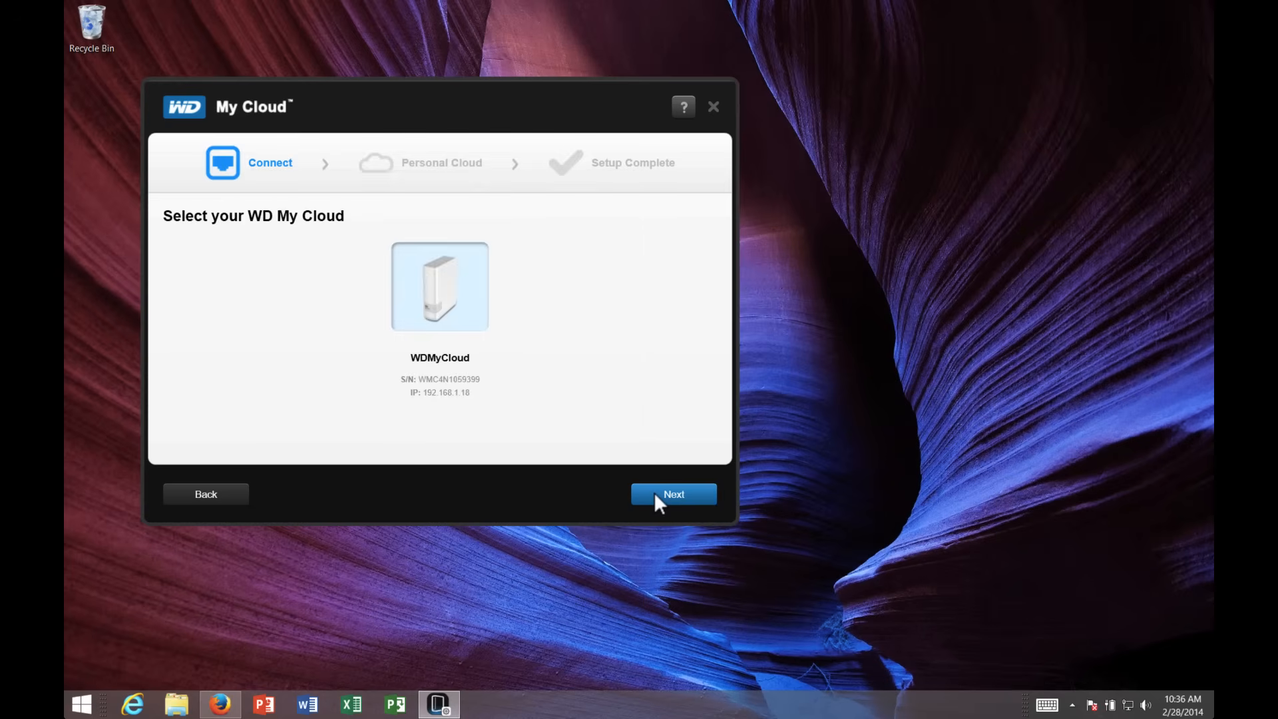
left_click(672, 494)
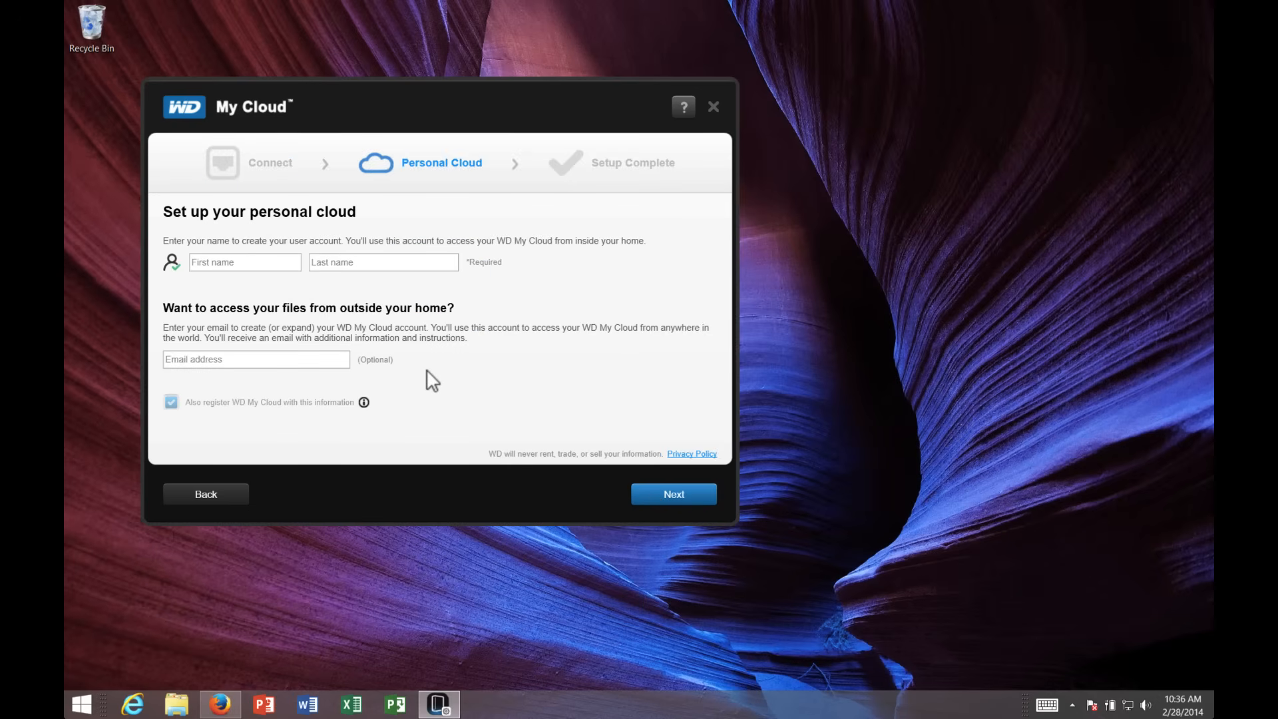
type("Matthew")
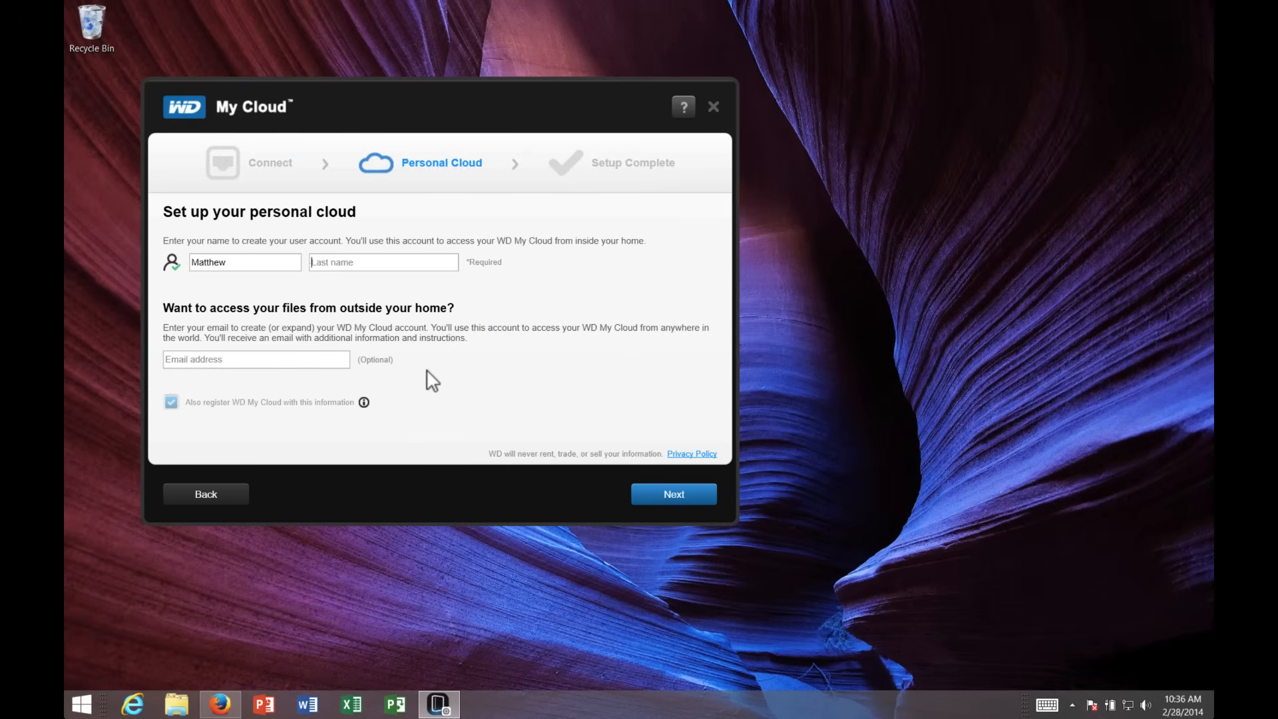
type("Bennion")
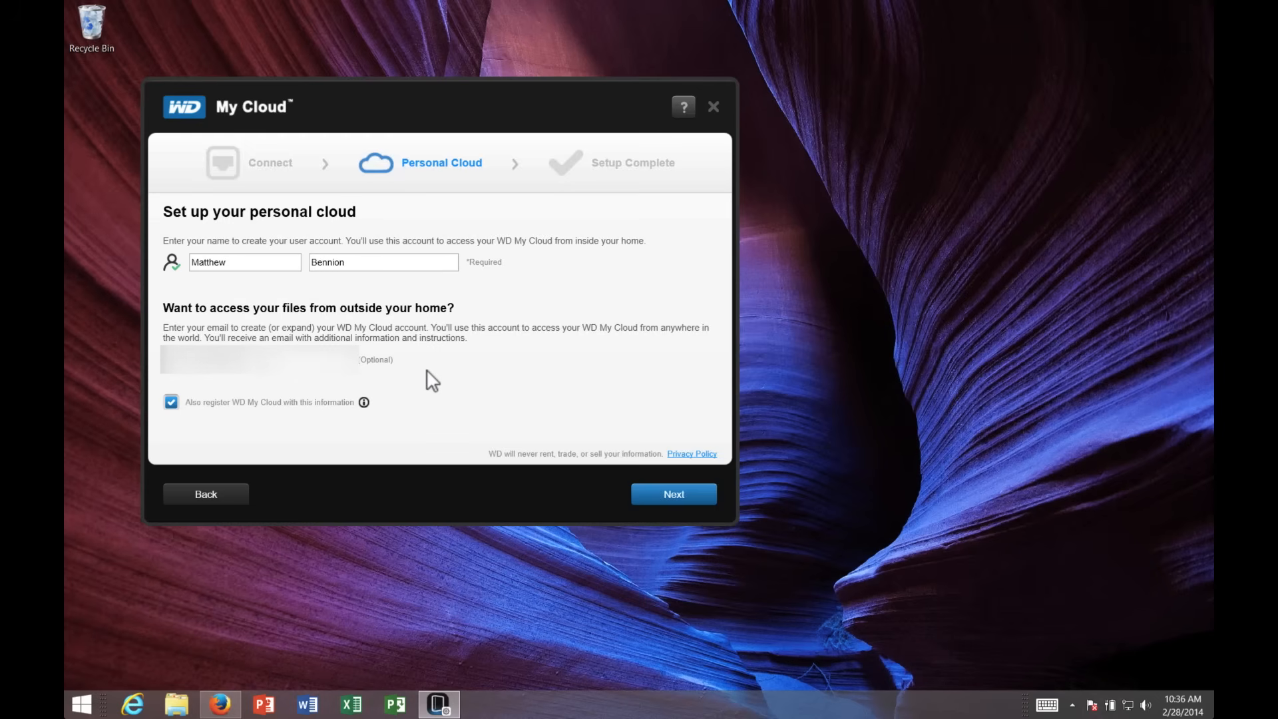
left_click(672, 493)
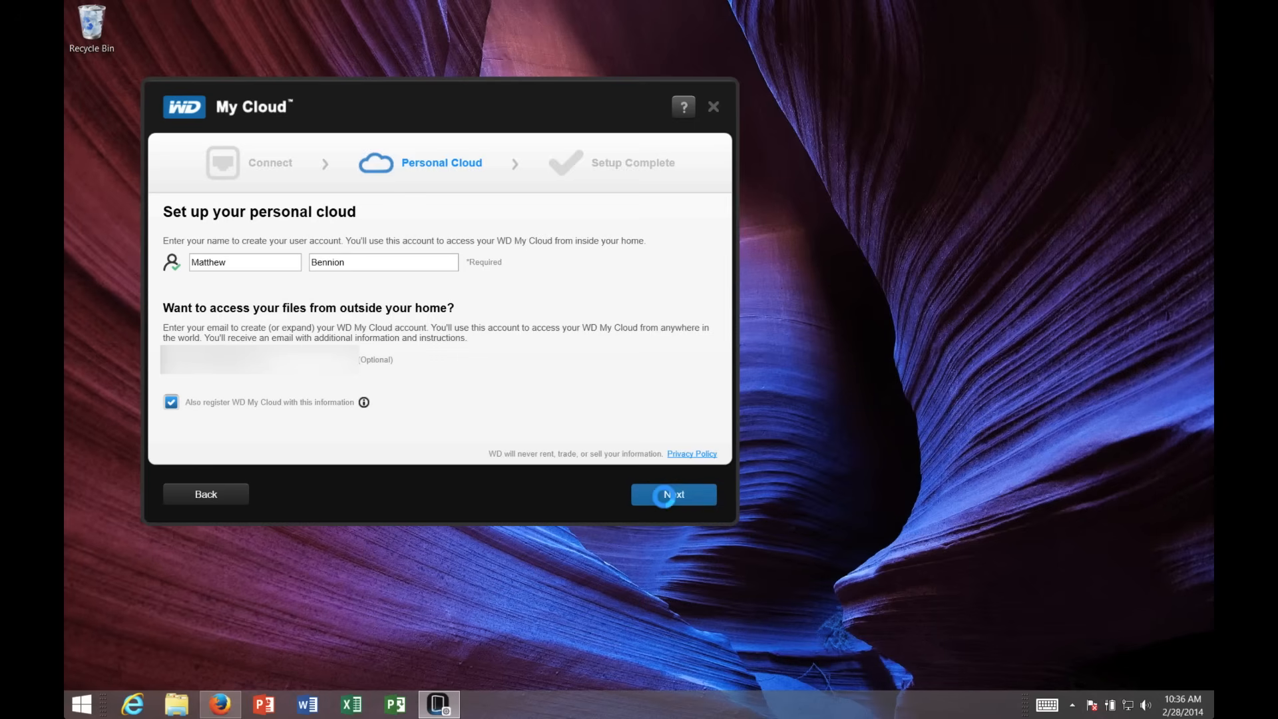
left_click(672, 494)
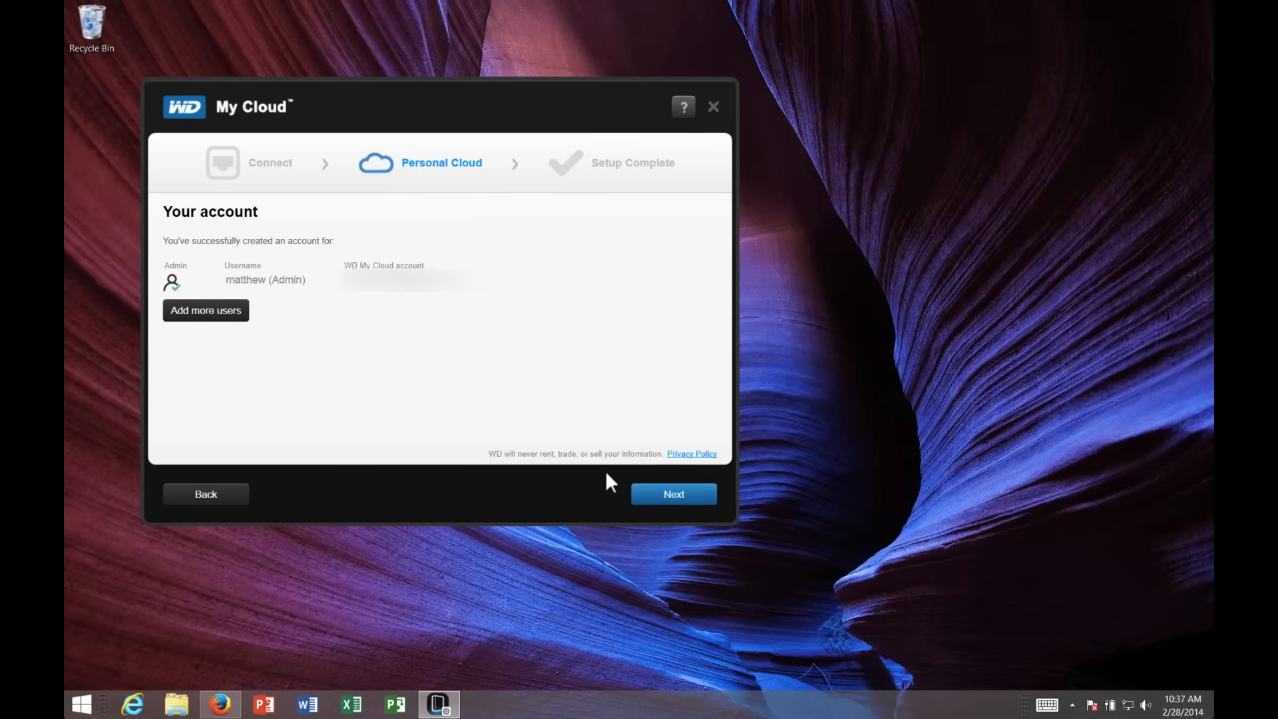
left_click(671, 493)
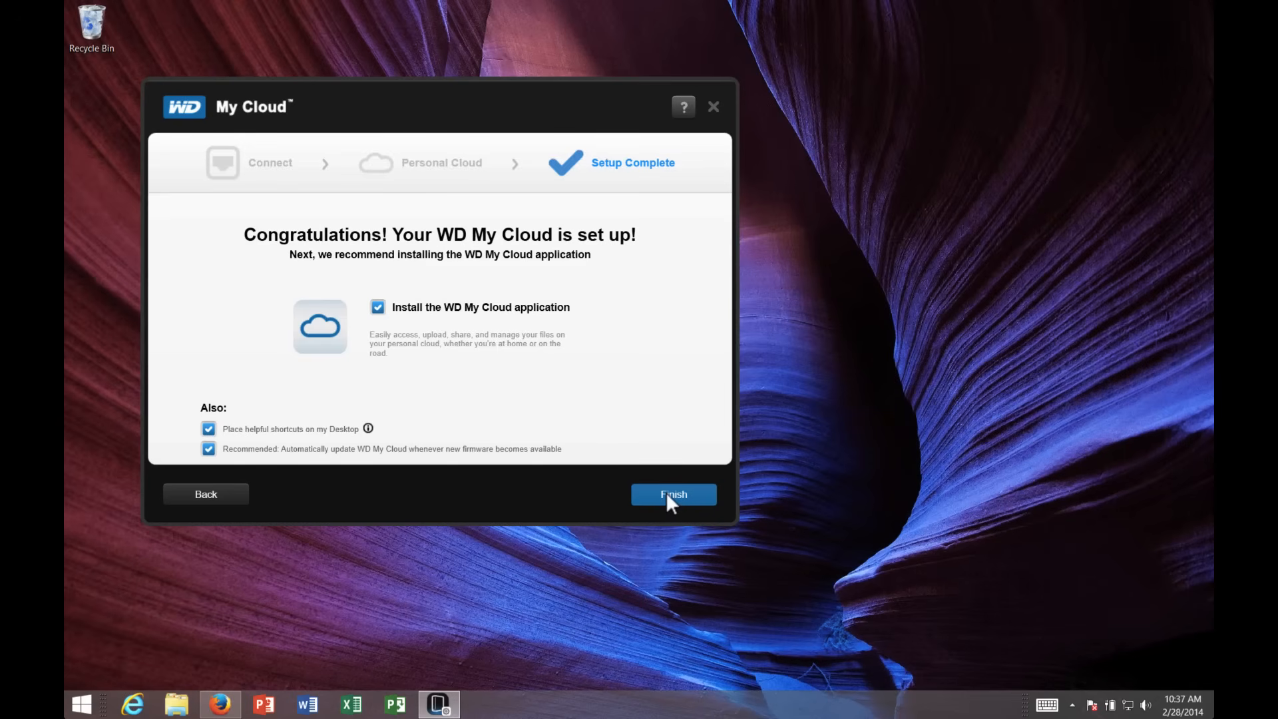
- Finish setup installing the My Cloud app with shortcuts and auto firmware updates, approving User Account Control
left_click(672, 494)
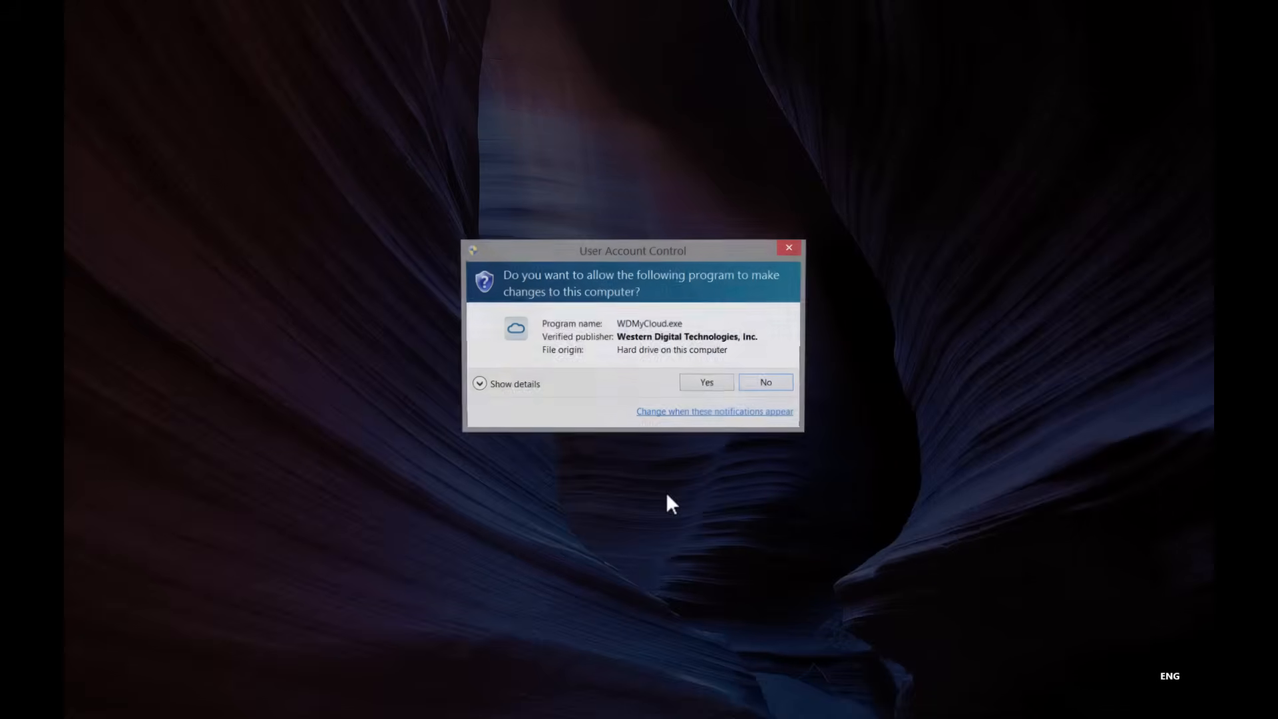
left_click(705, 381)
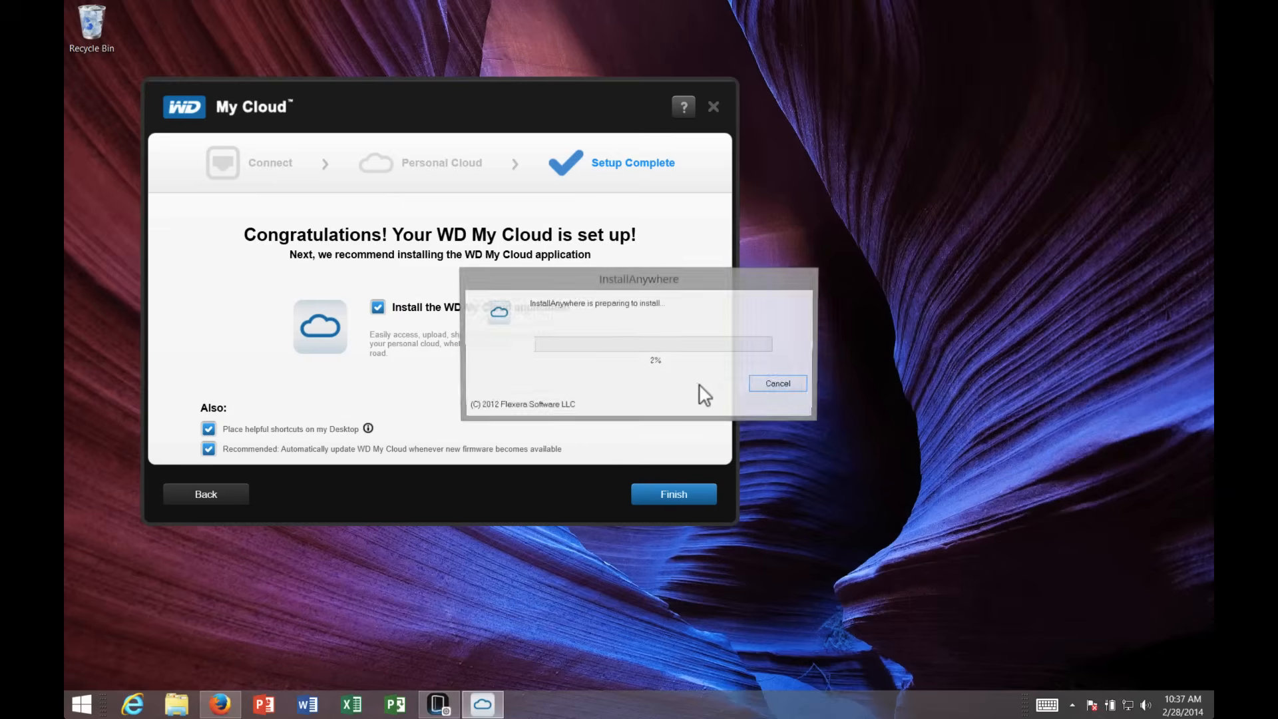
left_click(672, 493)
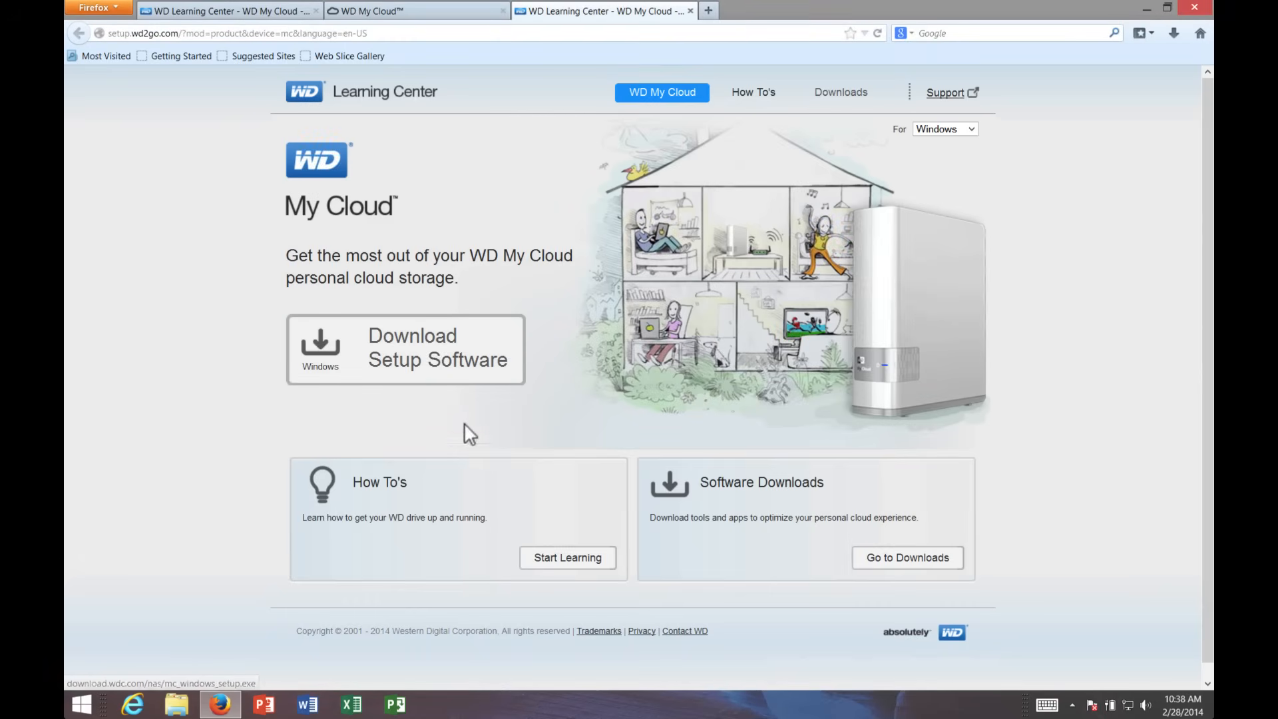
- Browse the WD My Cloud How To's, then the Software Downloads page and its operating-system selector
left_click(751, 92)
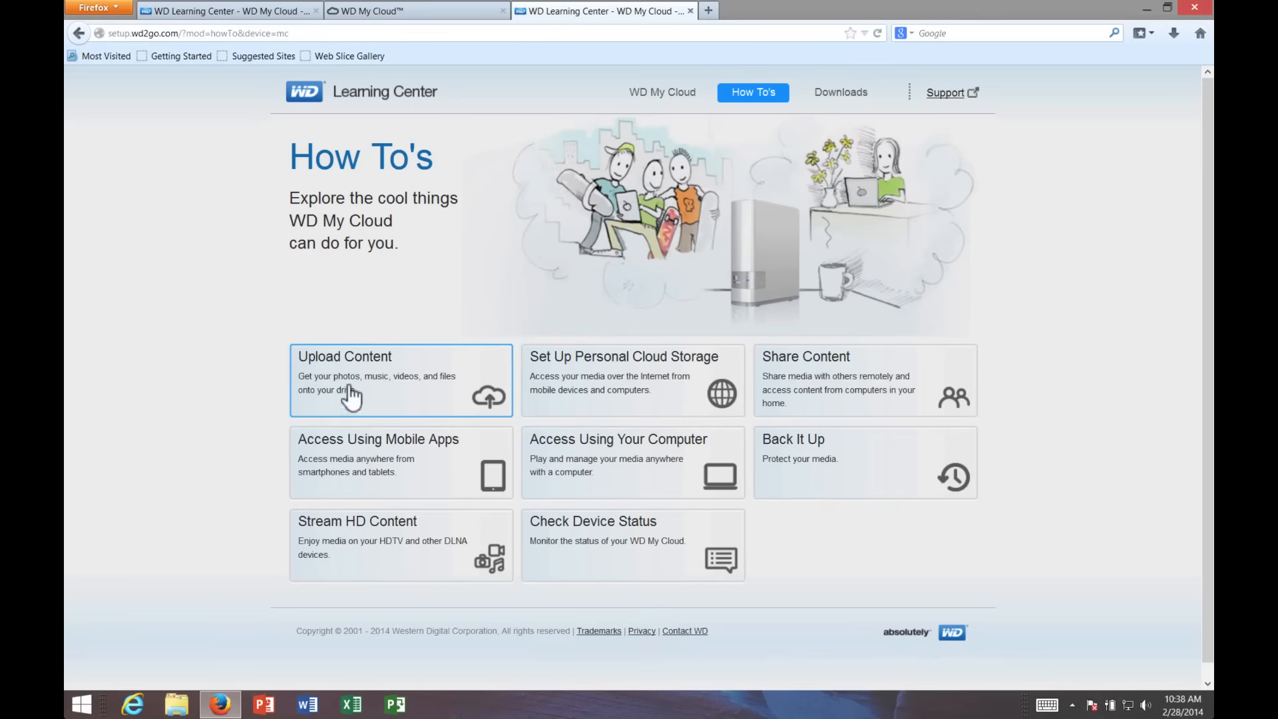
left_click(662, 92)
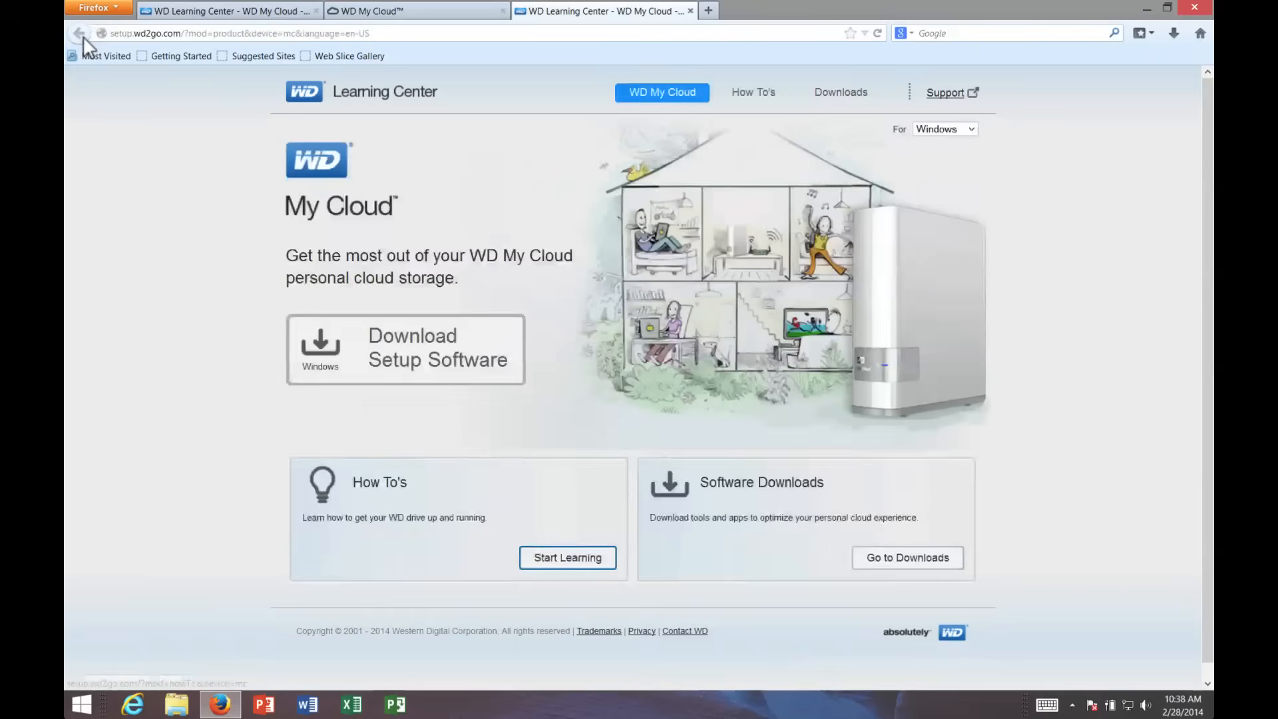
left_click(906, 558)
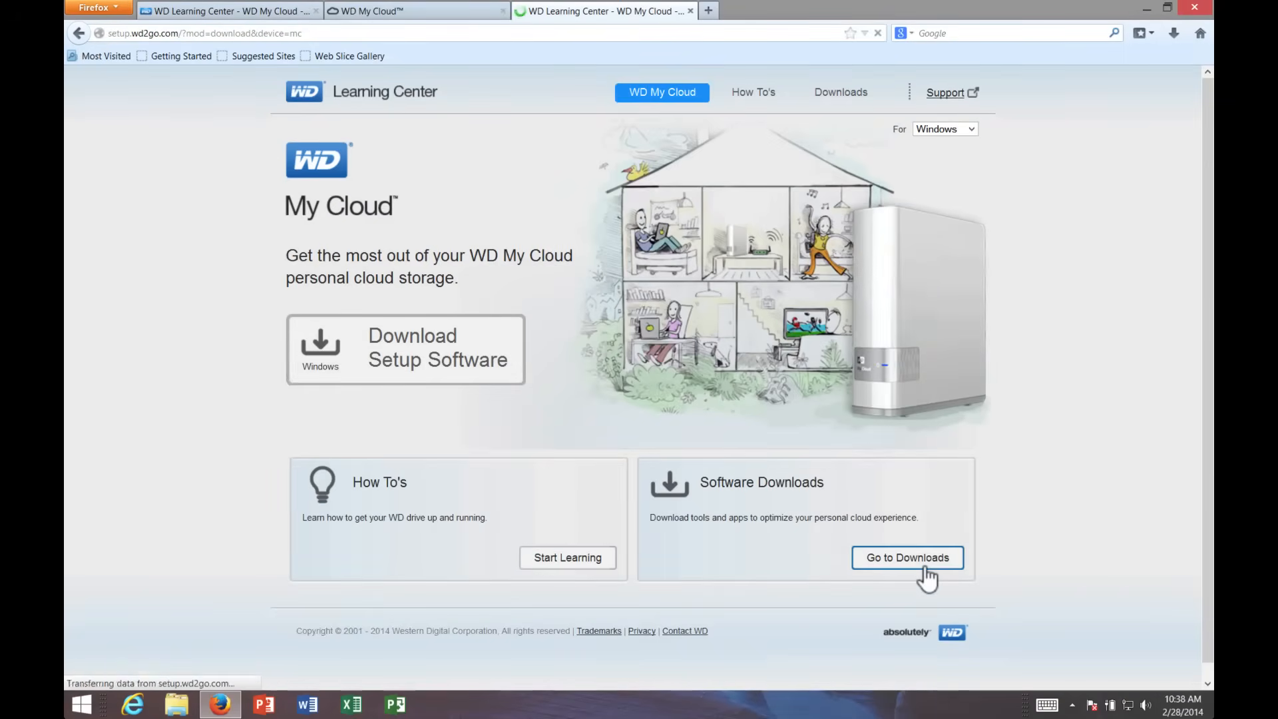
left_click(907, 557)
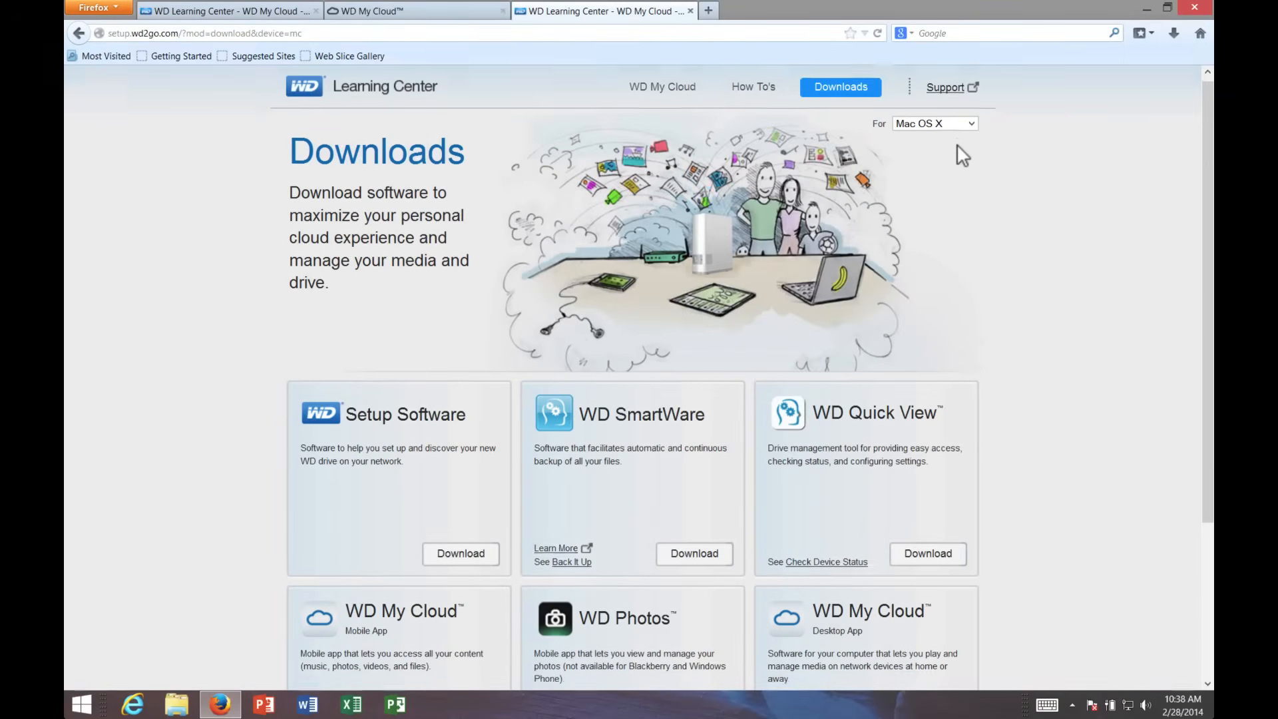
scroll("down", 3)
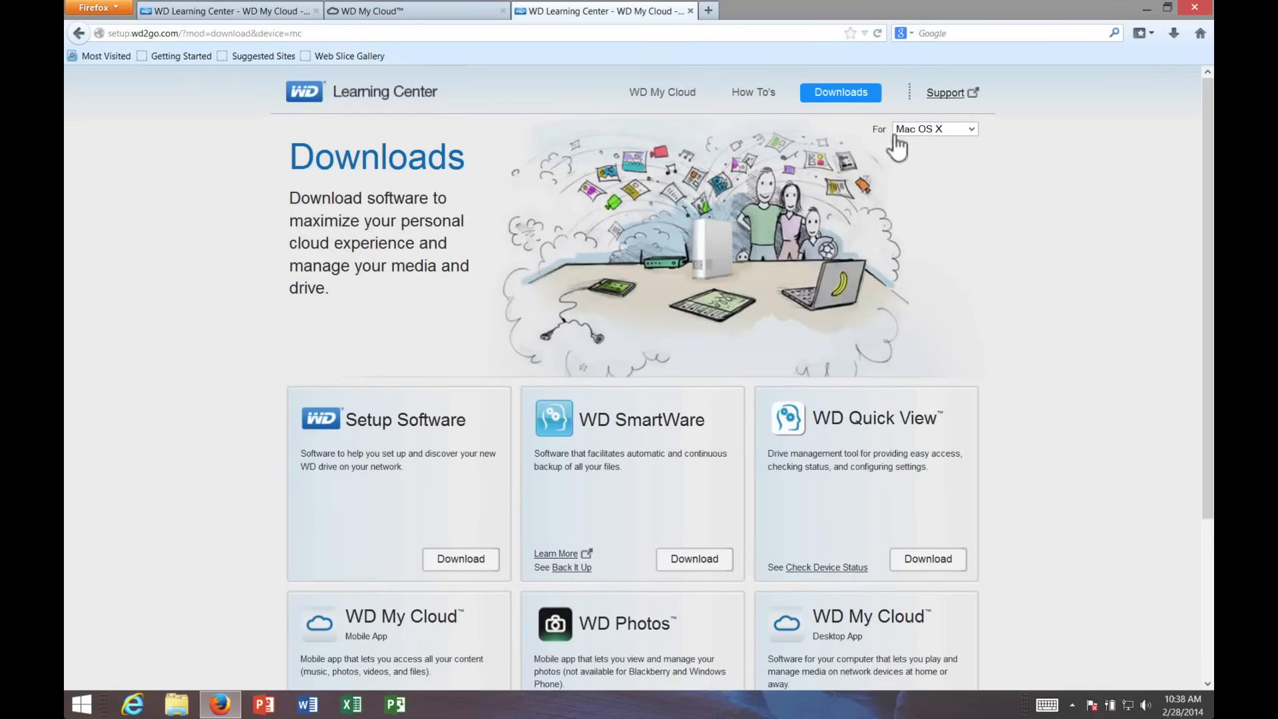
left_click(661, 92)
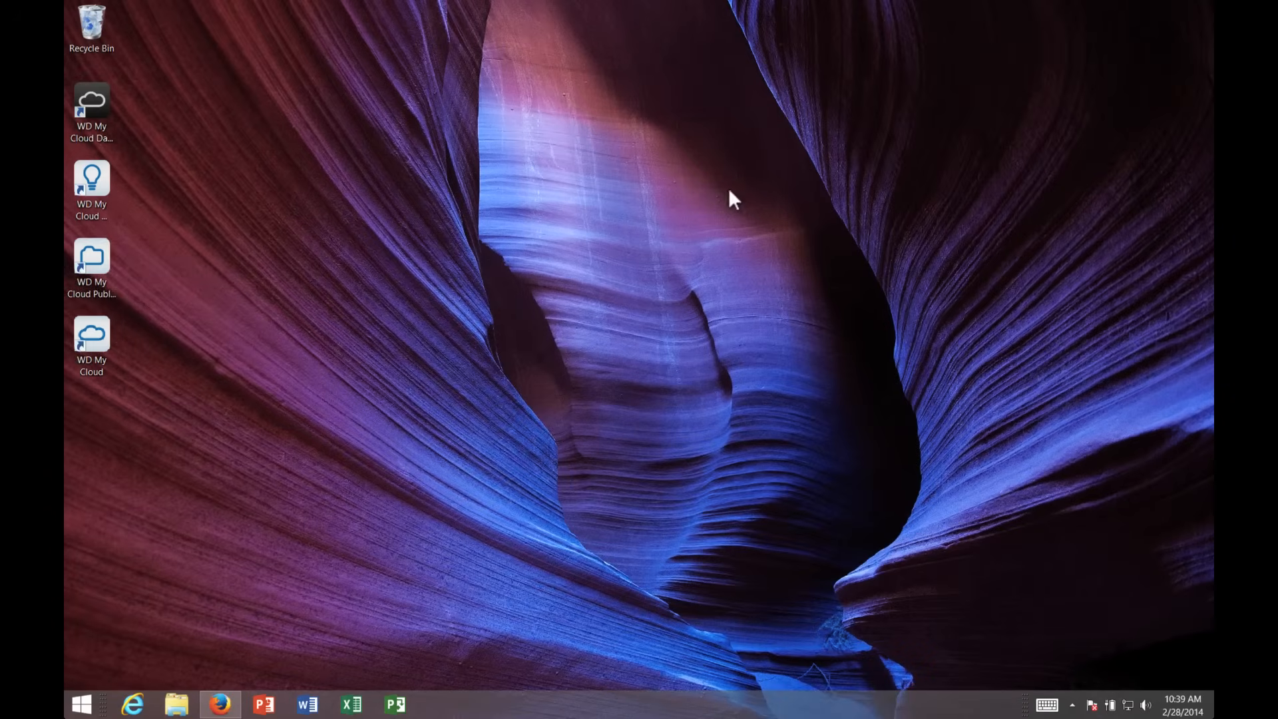
- Open the WD My Cloud Public Share desktop shortcut in File Explorer
left_click(91, 257)
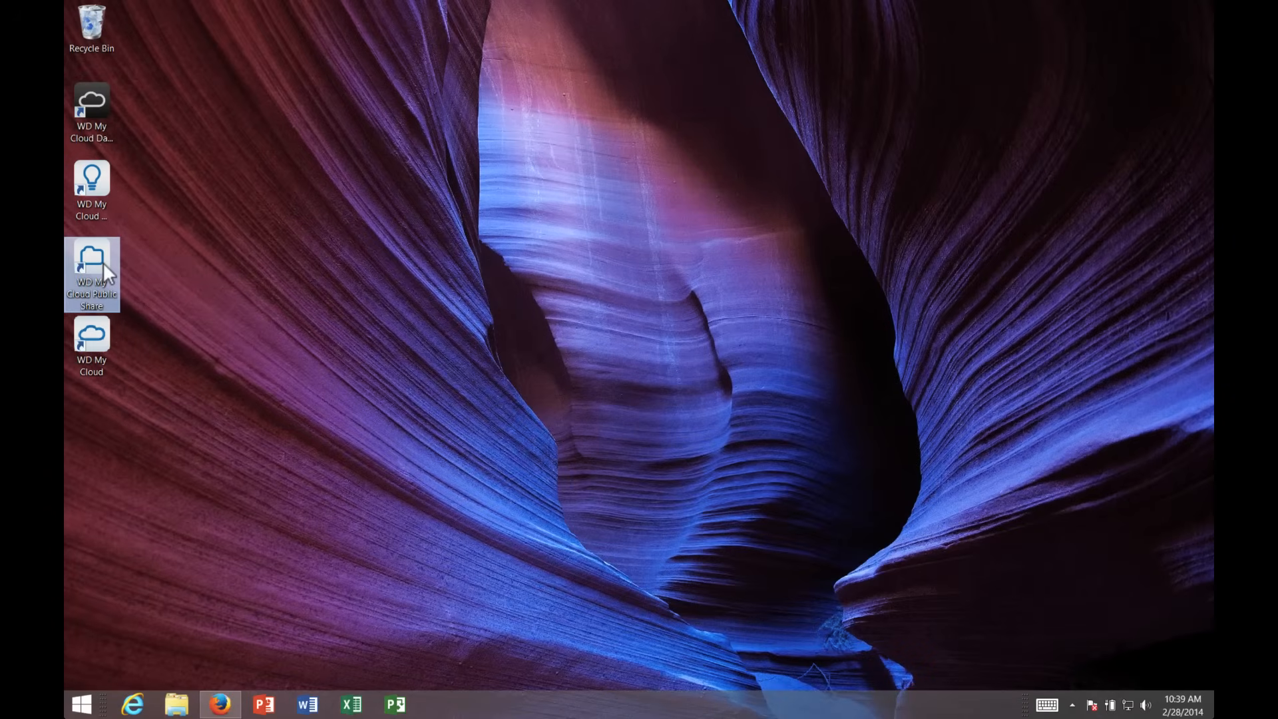
double_click(91, 273)
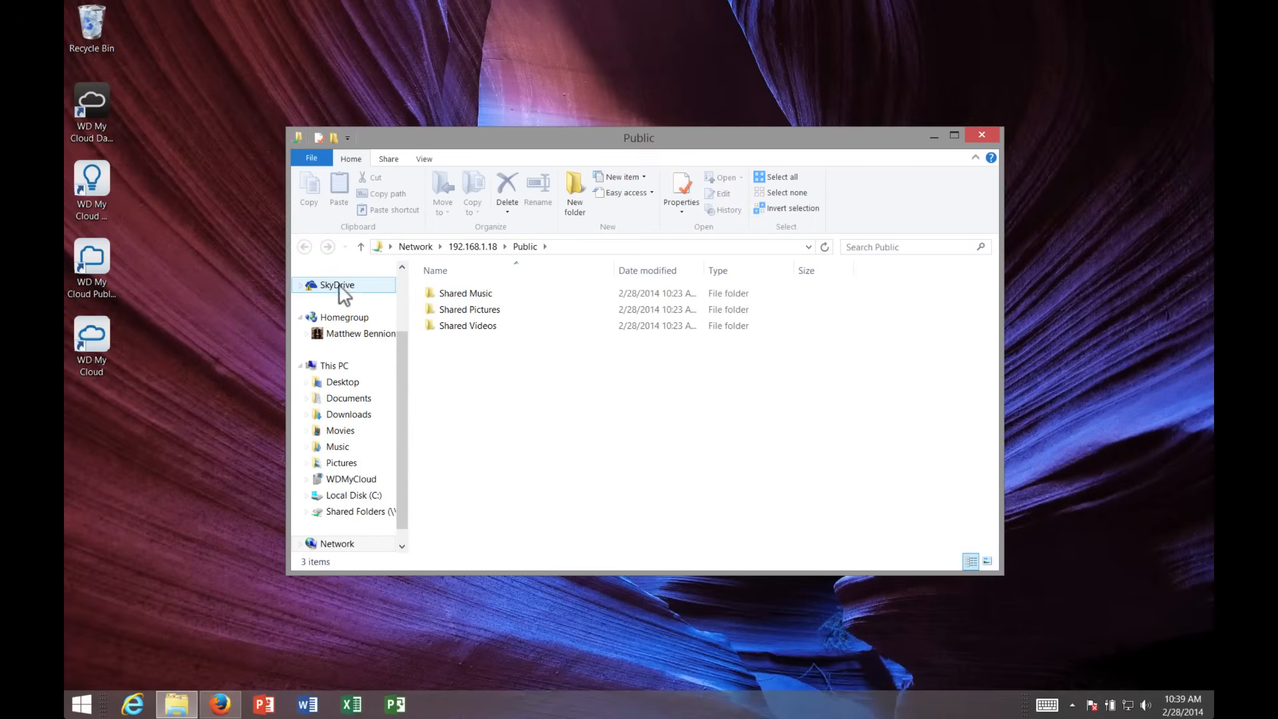
mouse_move(163, 368)
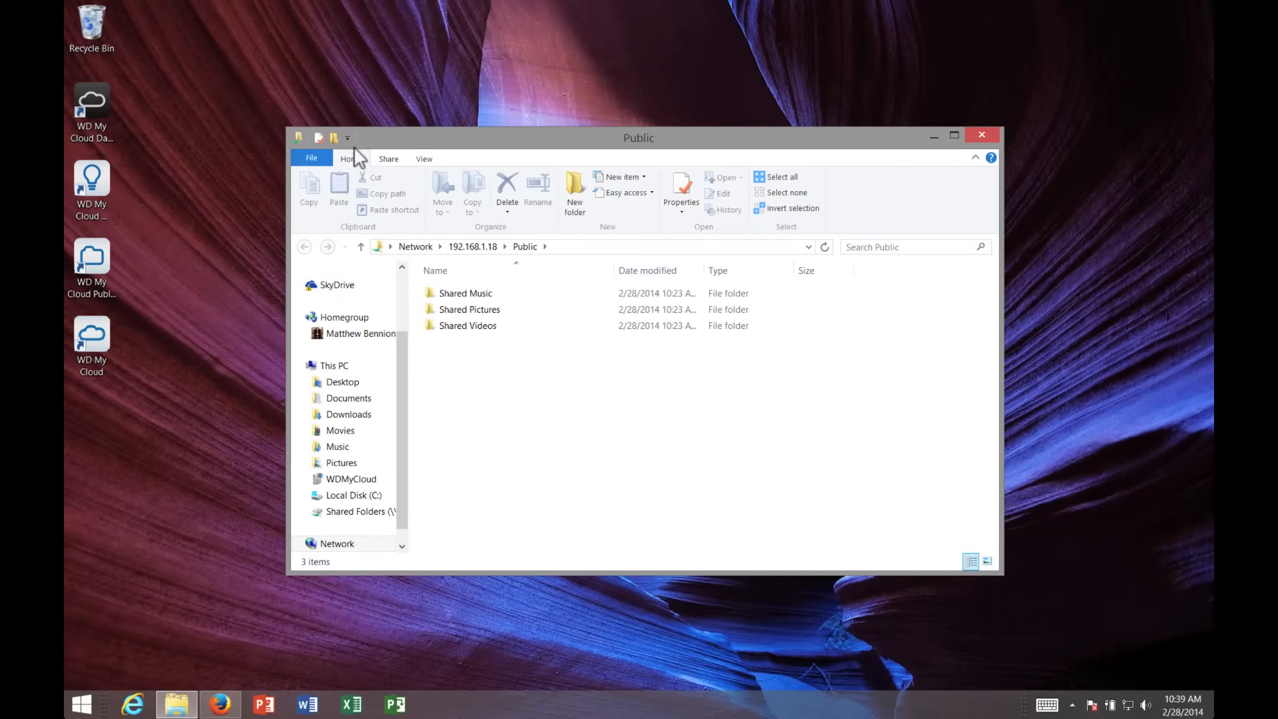
left_click(981, 135)
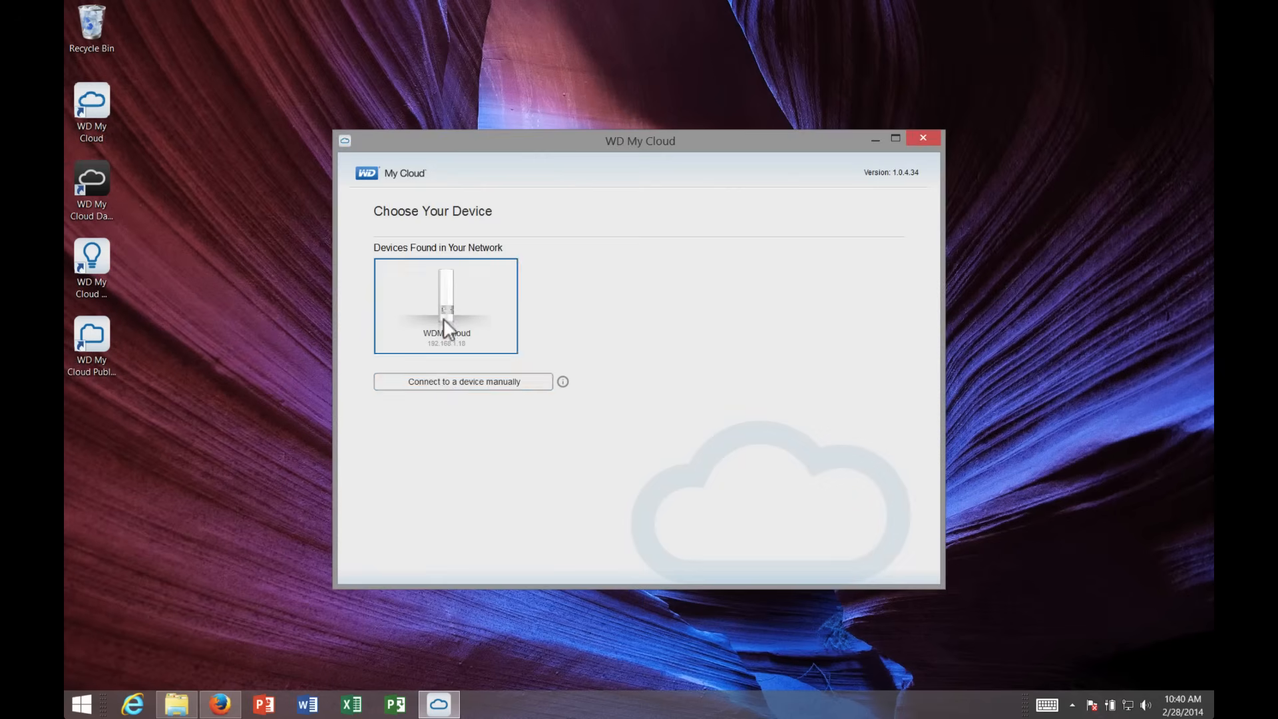
- Select the WDMyCloud device, cancel the Manual Connect login, and sign in with the filled user name
left_click(462, 381)
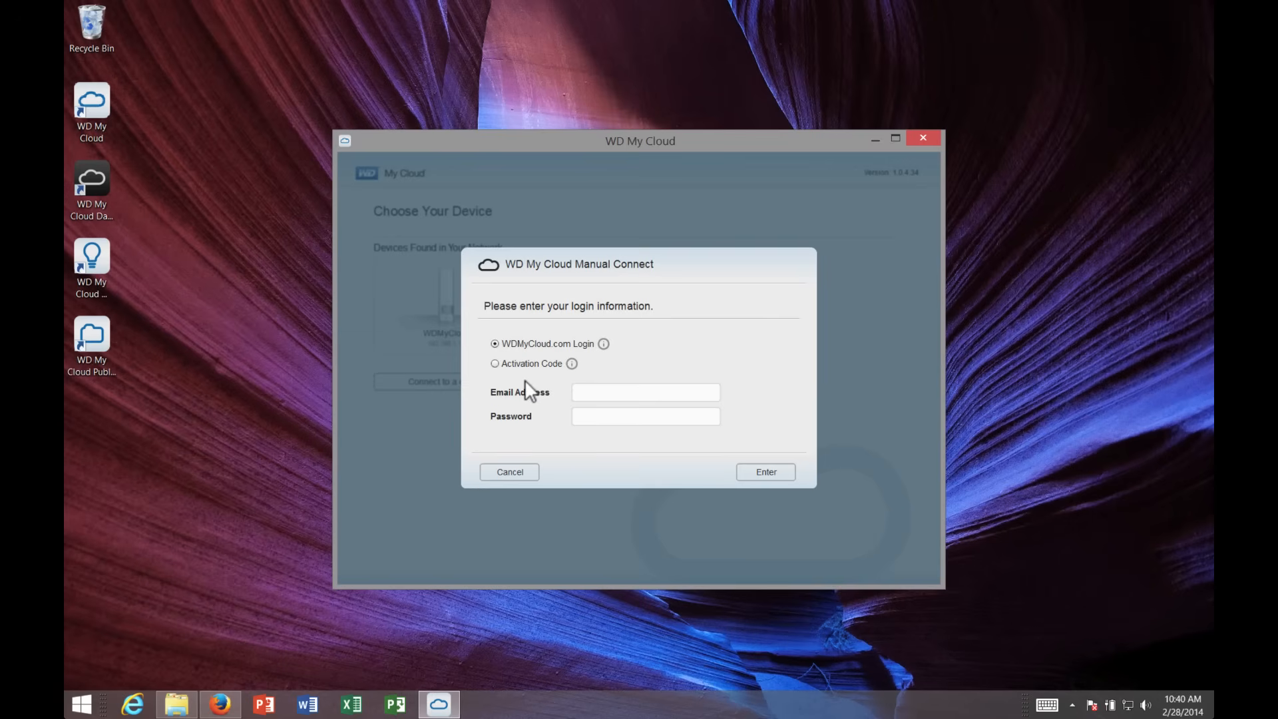
left_click(645, 392)
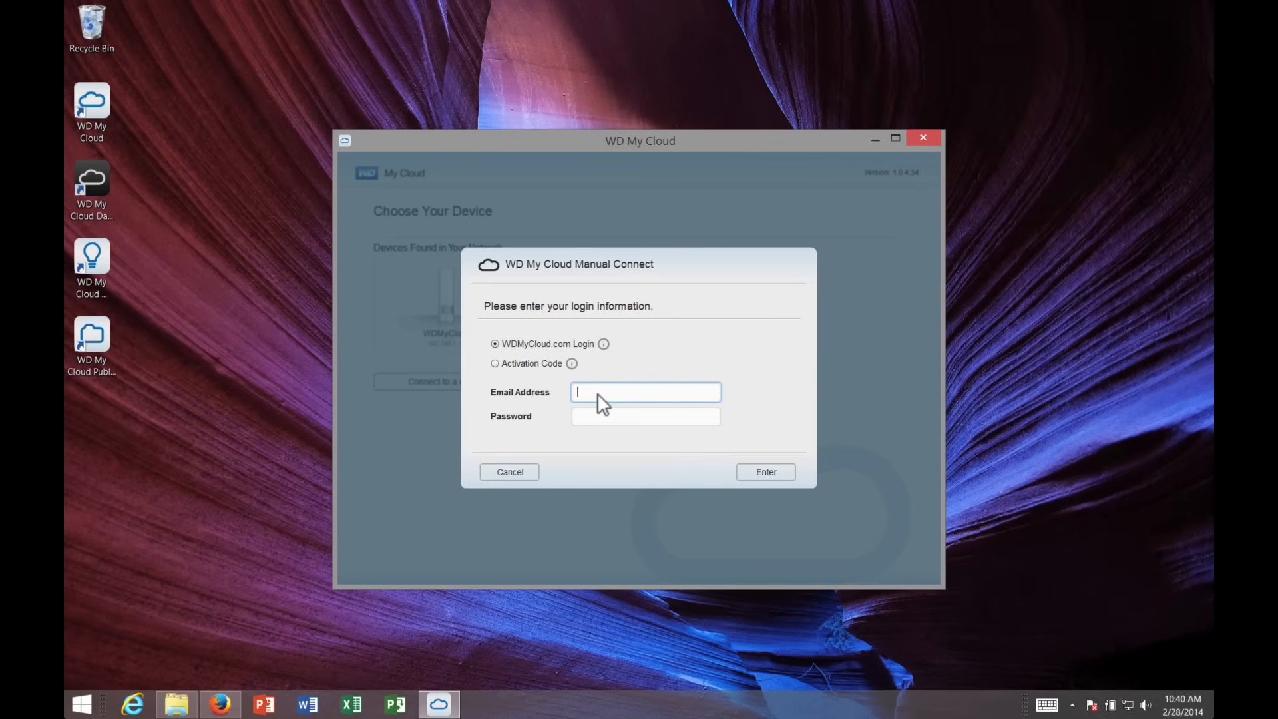
mouse_move(518, 464)
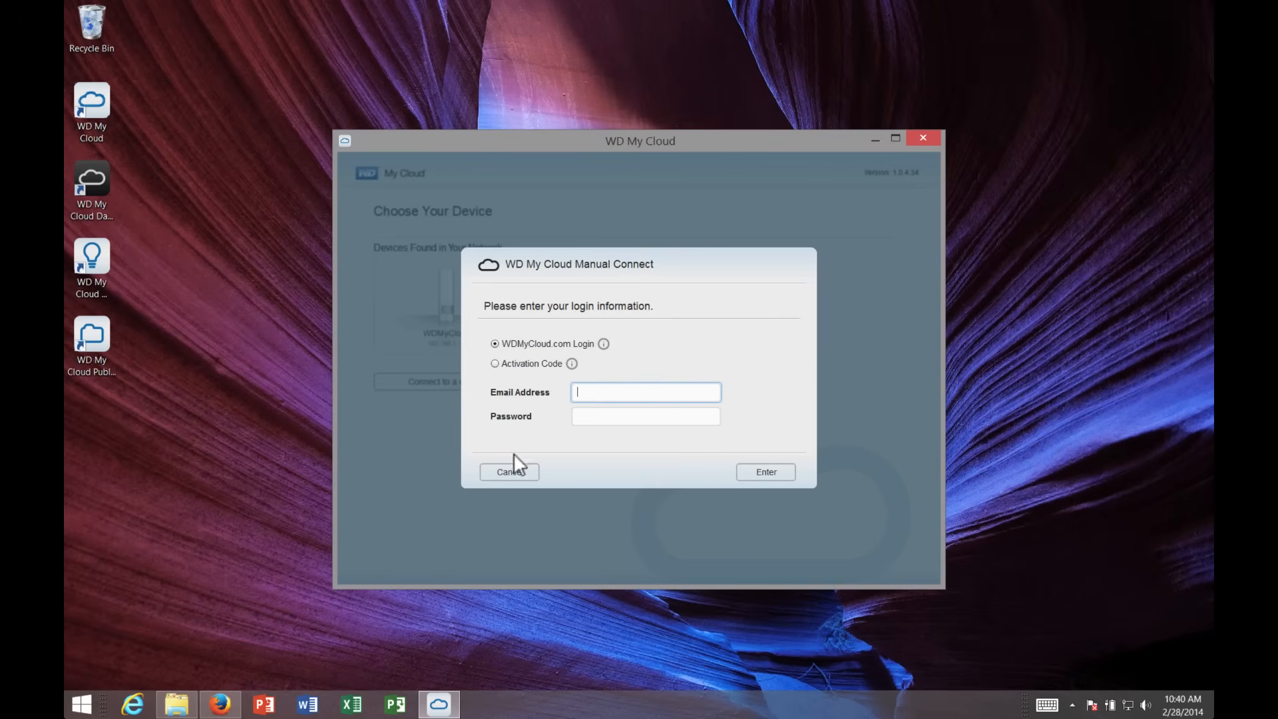
left_click(763, 471)
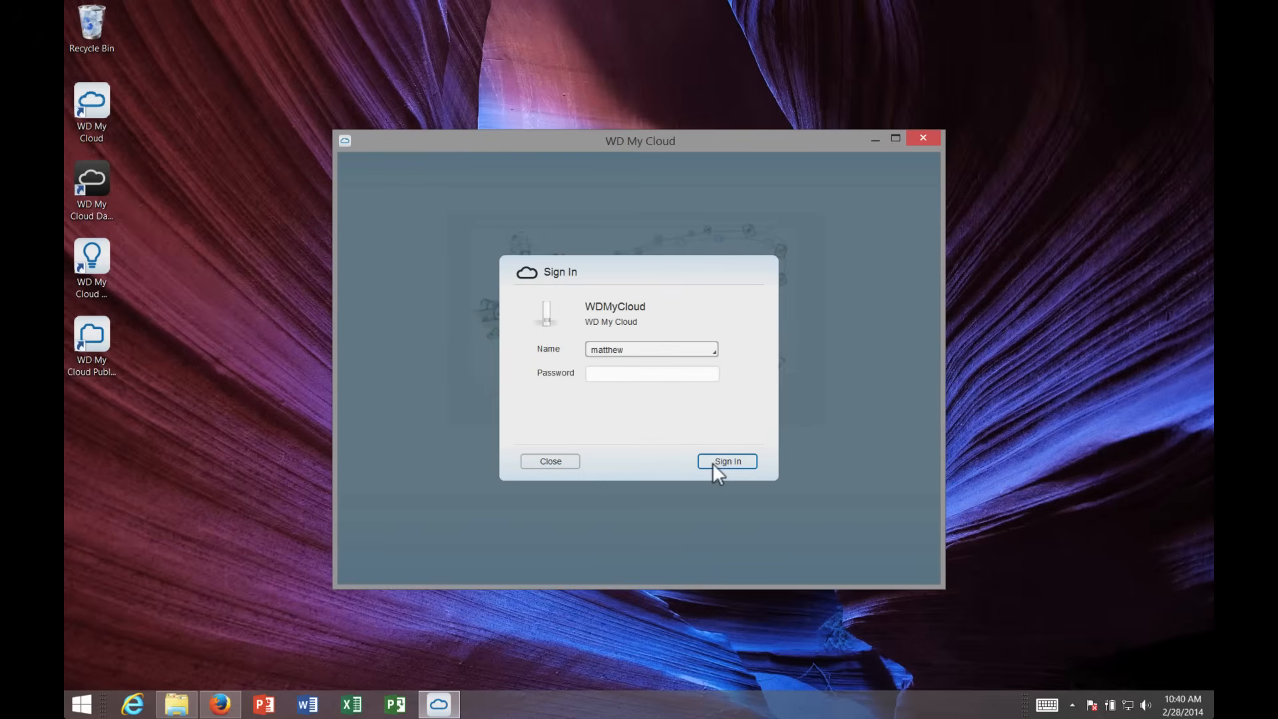
left_click(726, 461)
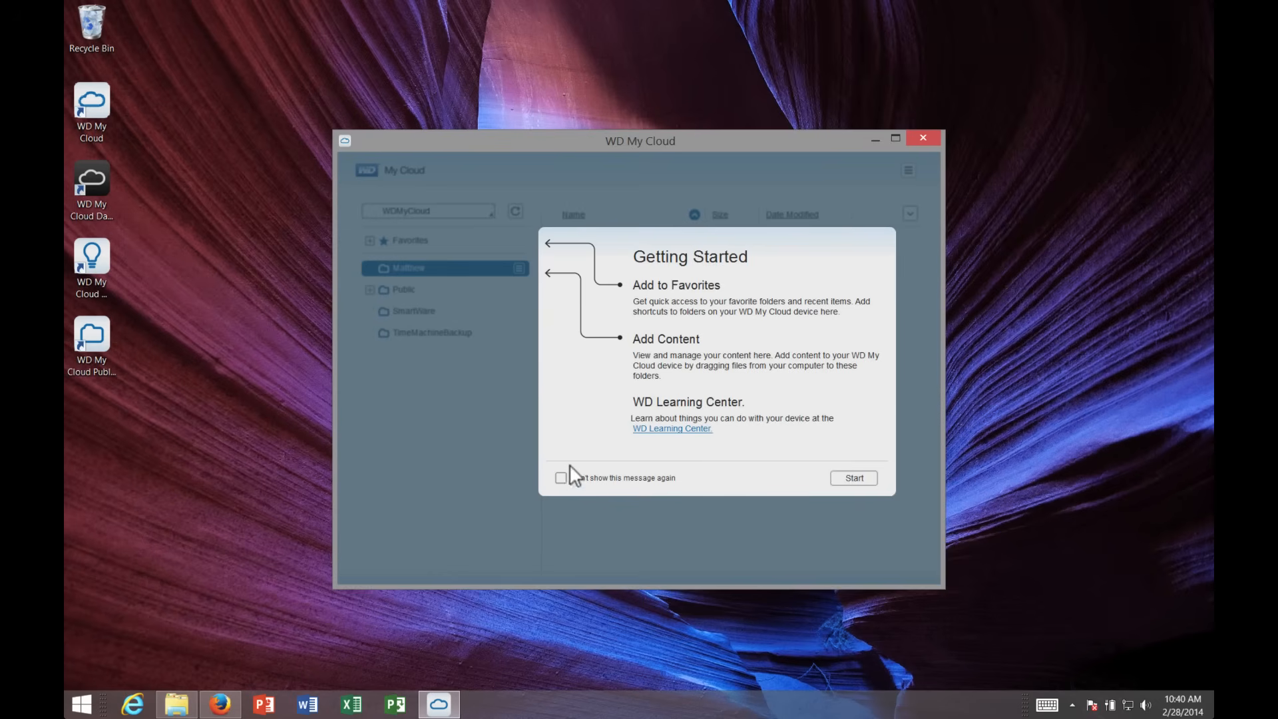
- Dismiss Getting Started, expand Public, view Shared Pictures and Shared Videos, then return to the personal share
left_click(852, 478)
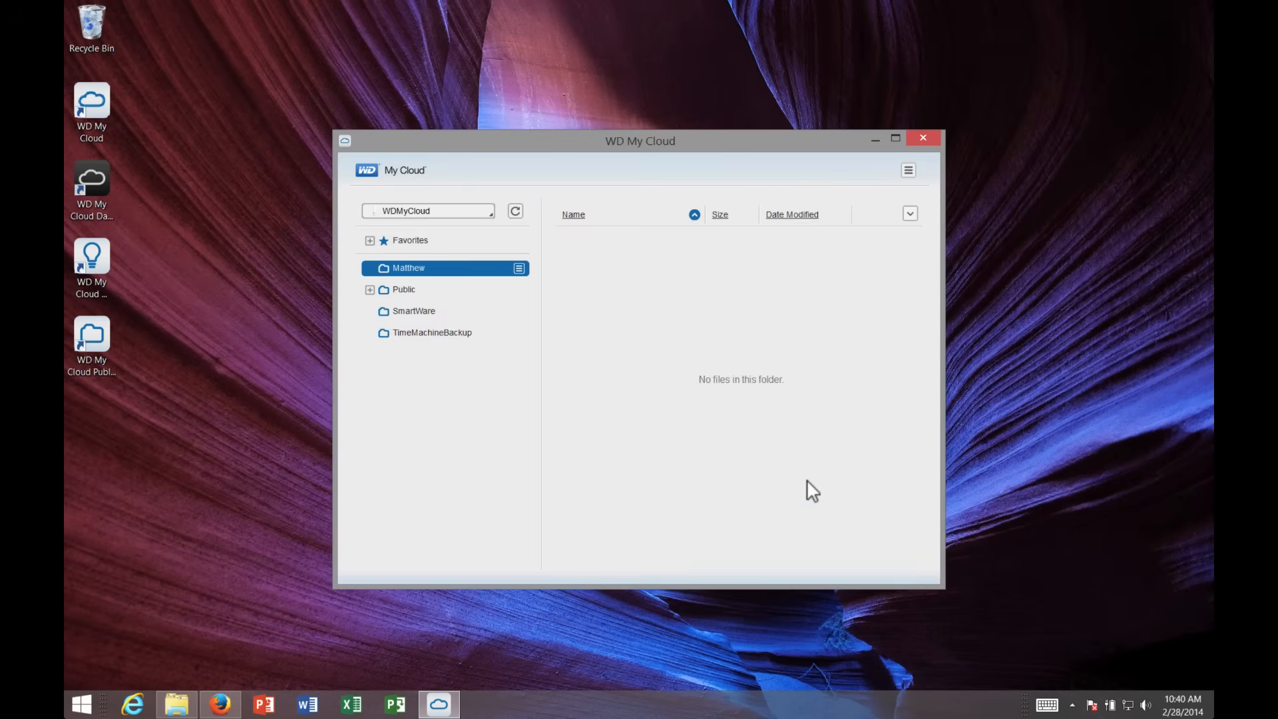
left_click(369, 289)
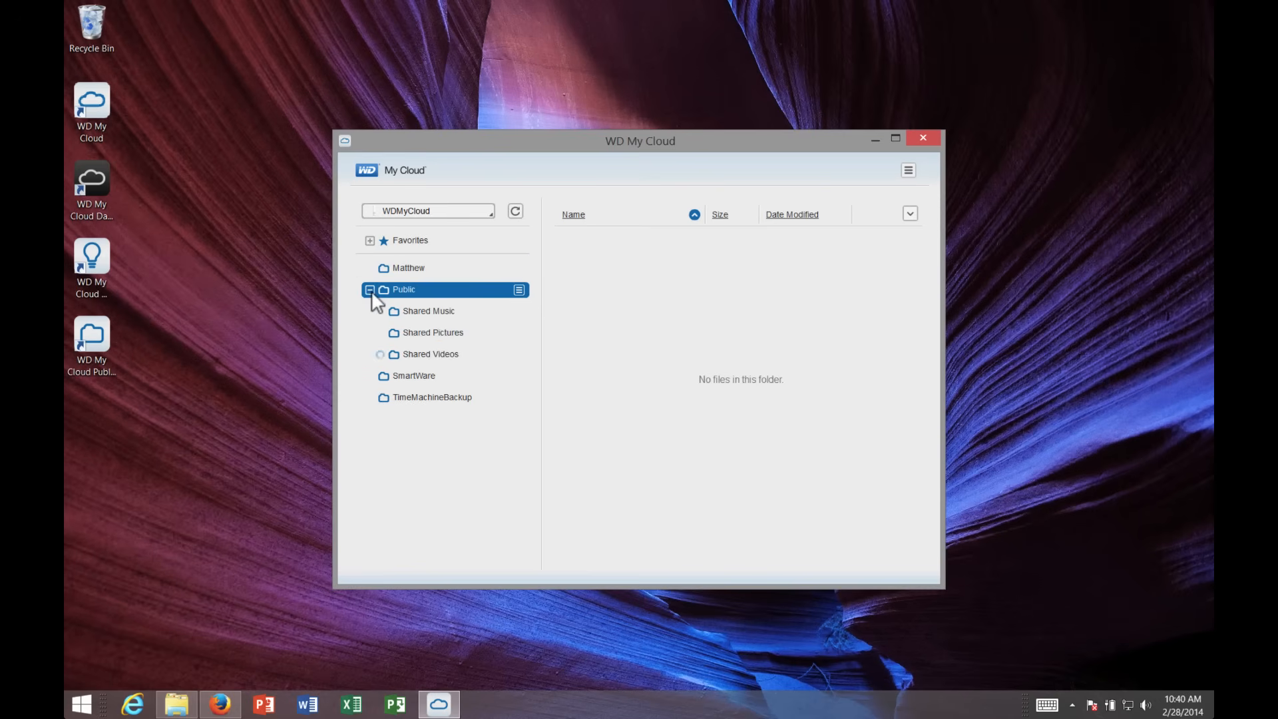
left_click(431, 332)
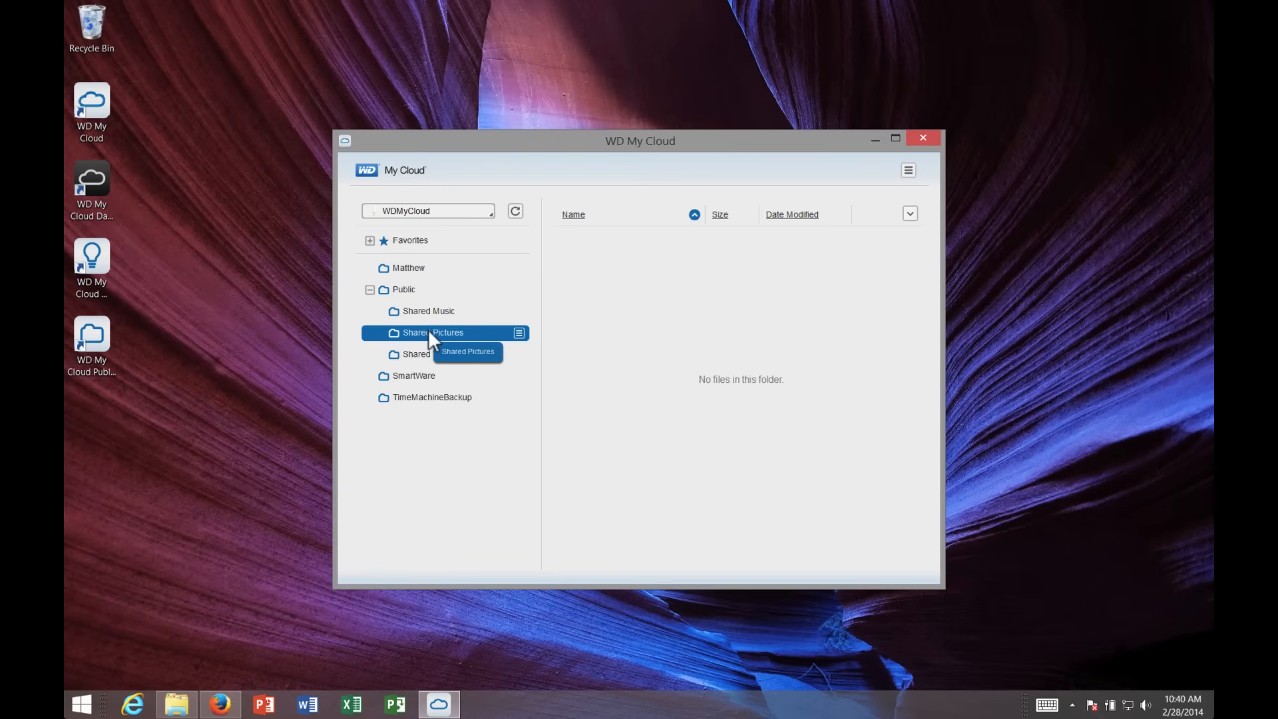
left_click(429, 353)
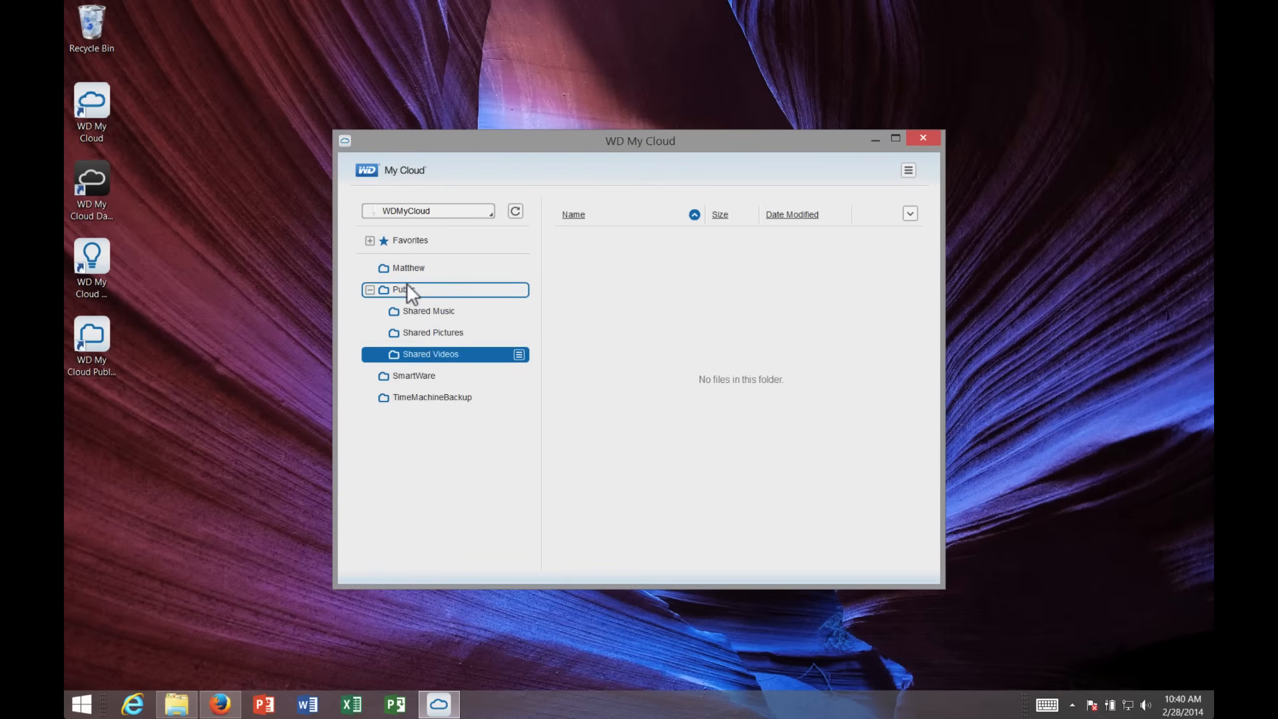
left_click(408, 267)
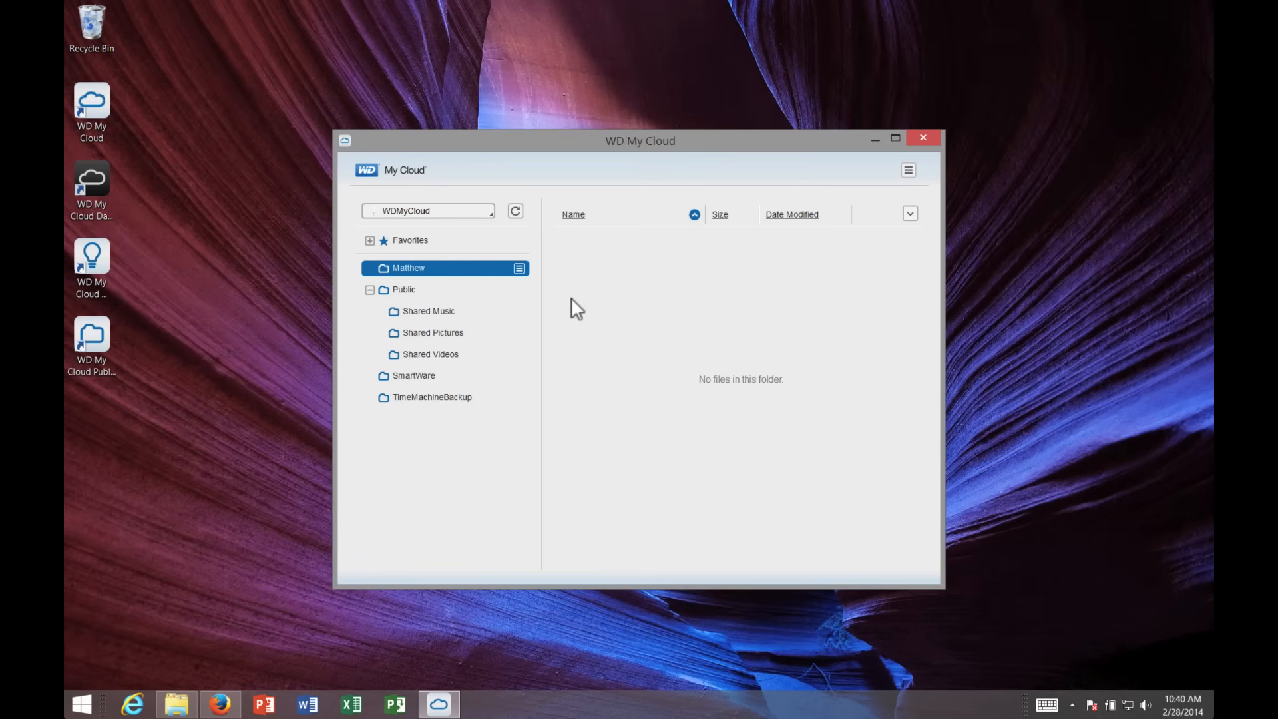